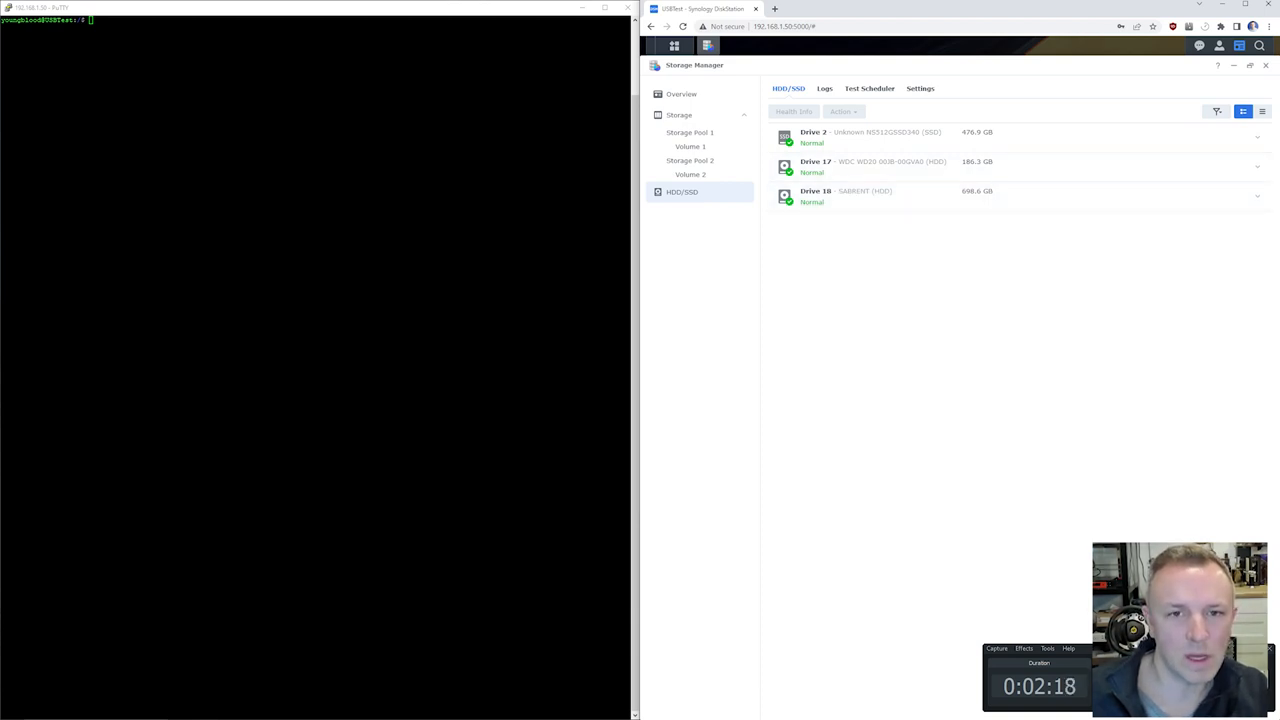
- Run lsusb to list the NAS's USB devices, including the SABRENT drive and Logitech receiver
type("lsu")
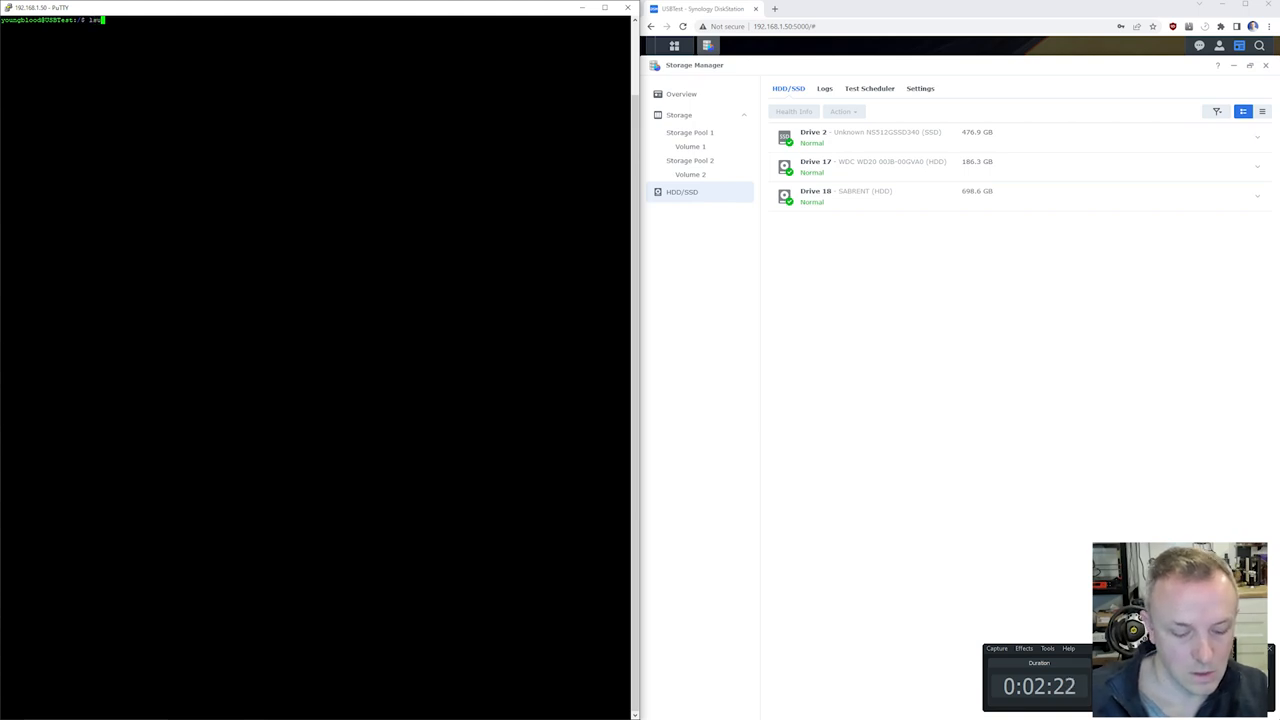
key("Return")
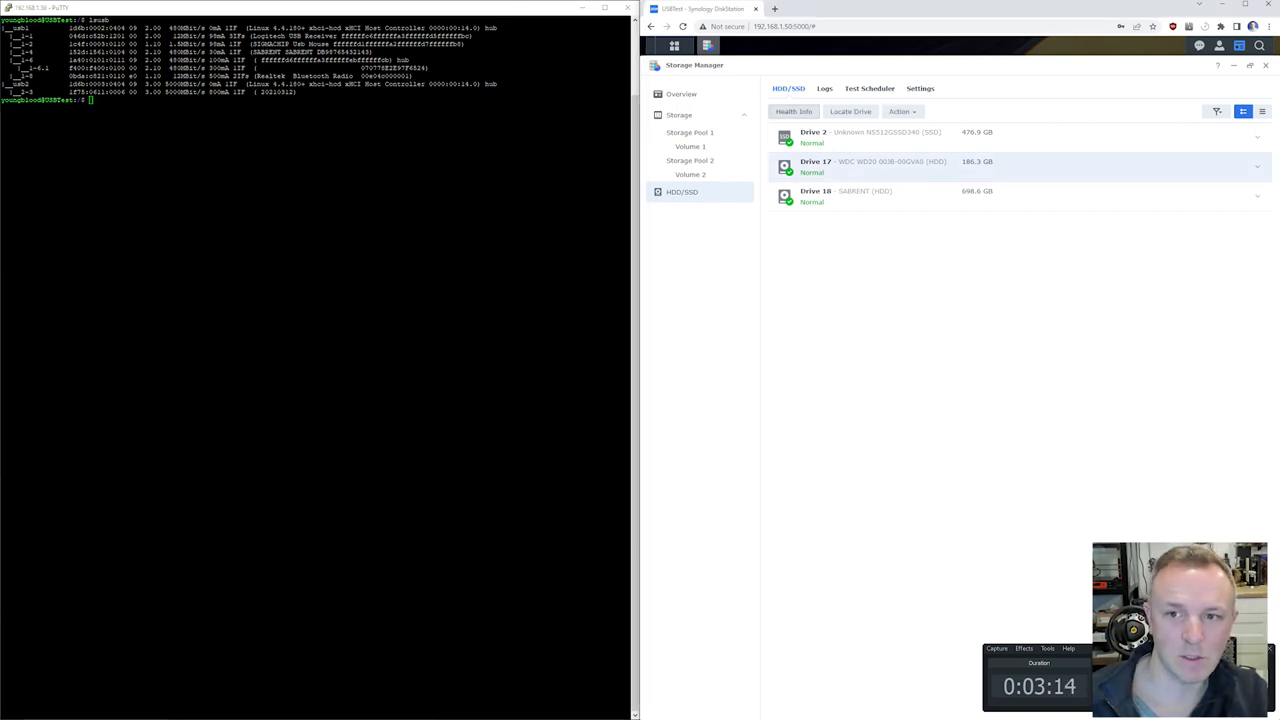
left_click(793, 111)
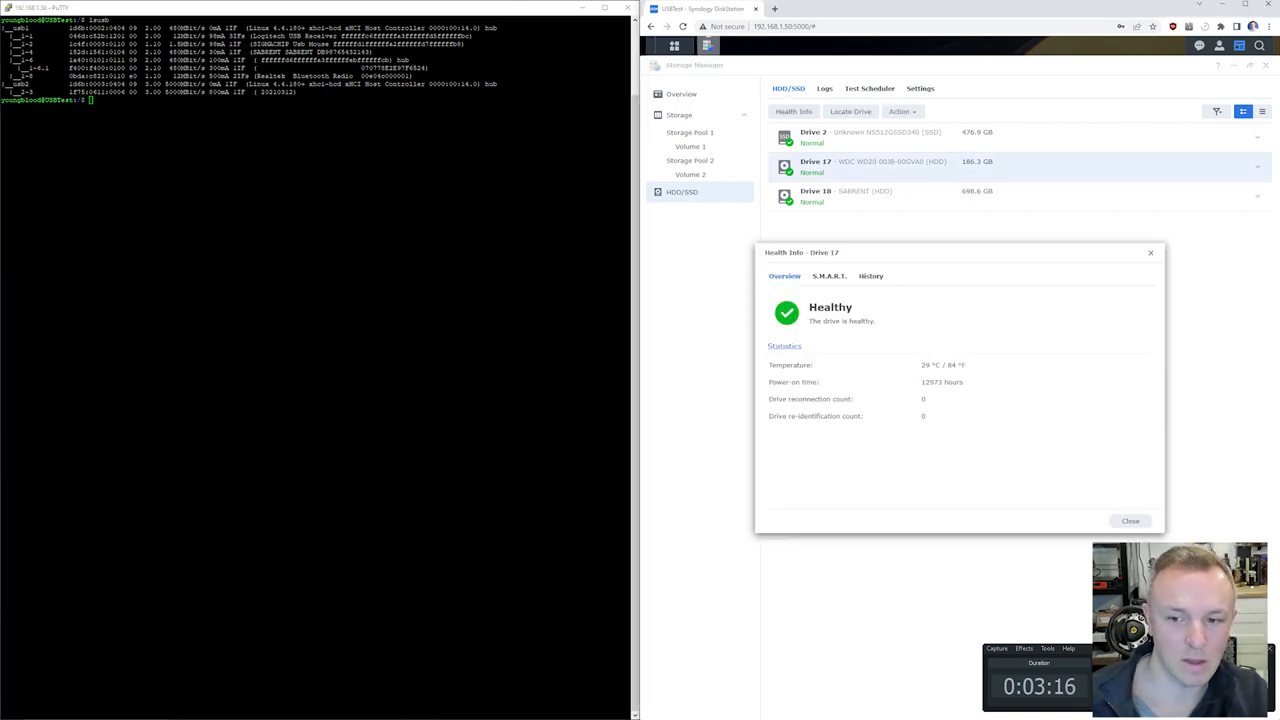
left_click(828, 275)
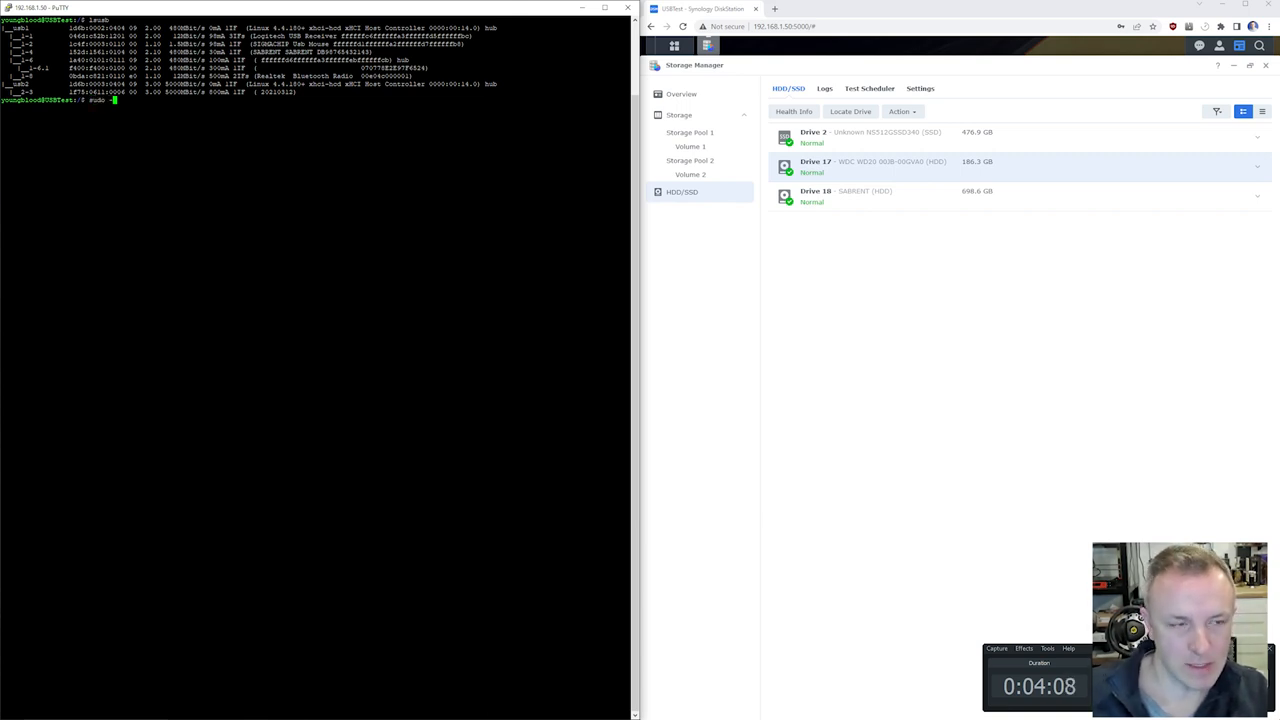
- Get a root shell, display mount.sh's vfat synoboot mount commands, and move into /mnt
type("i")
key("Return")
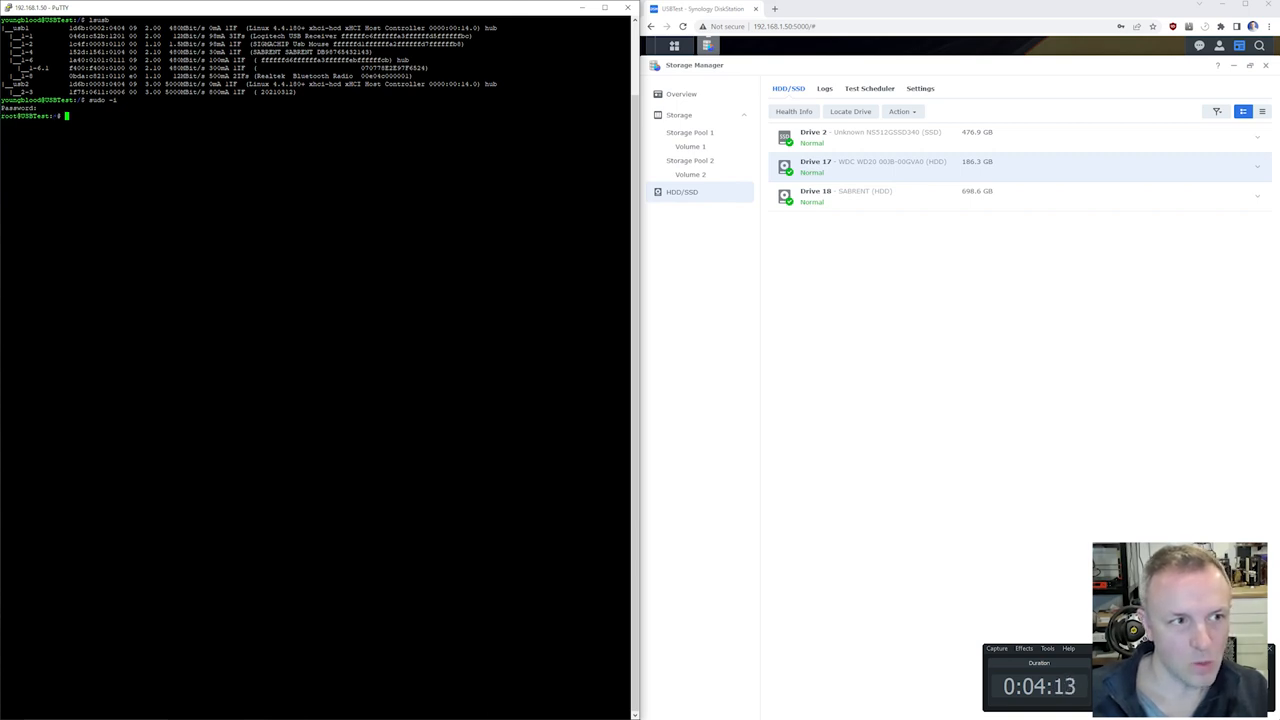
key("Return")
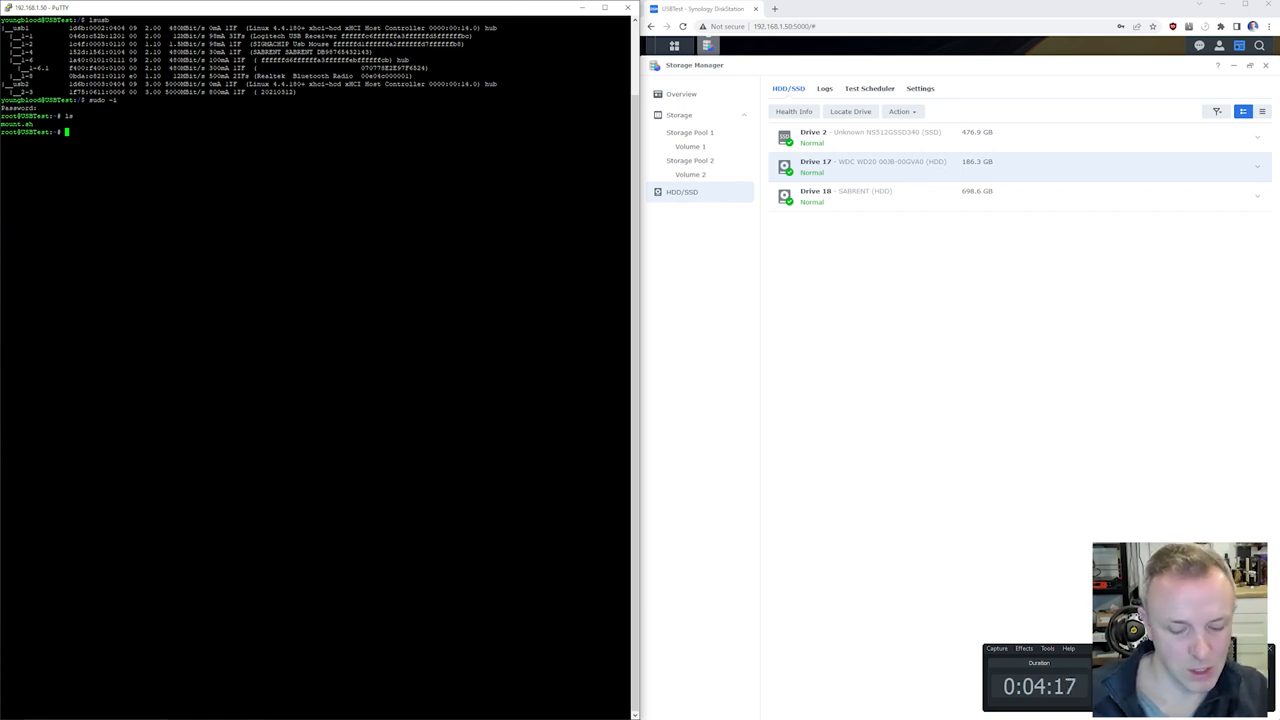
type("cat mount.sh")
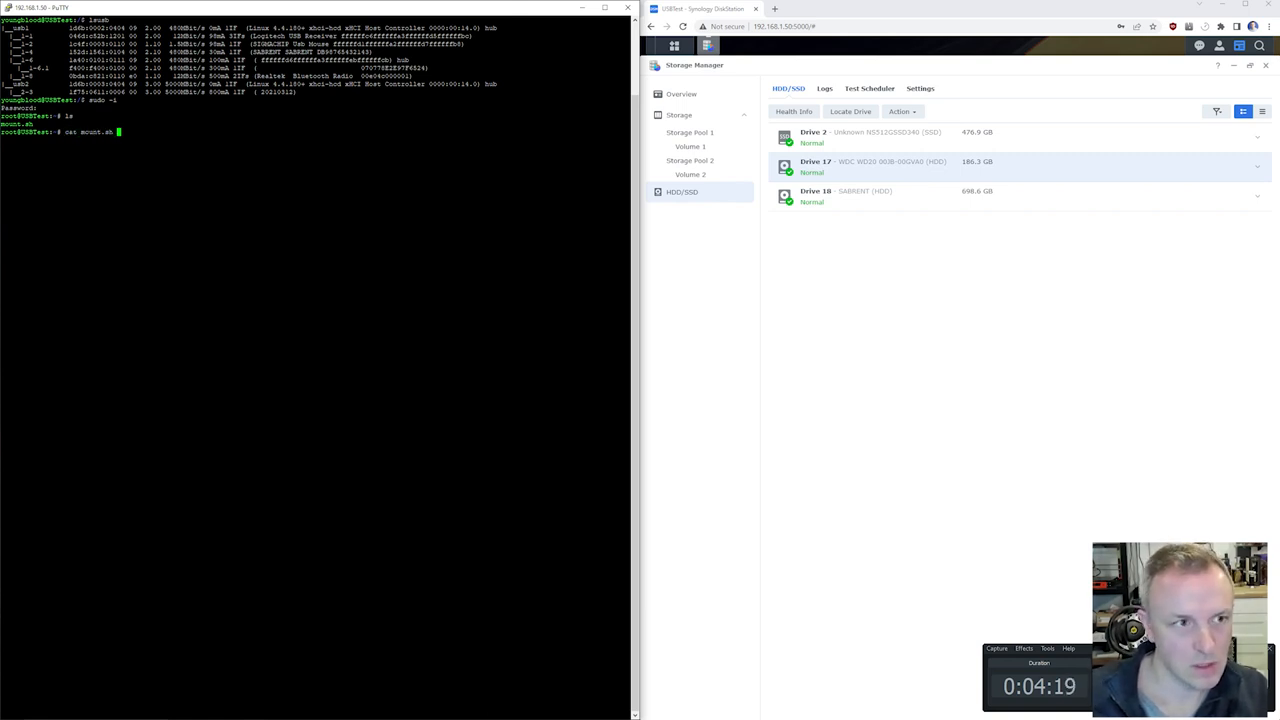
key("Return")
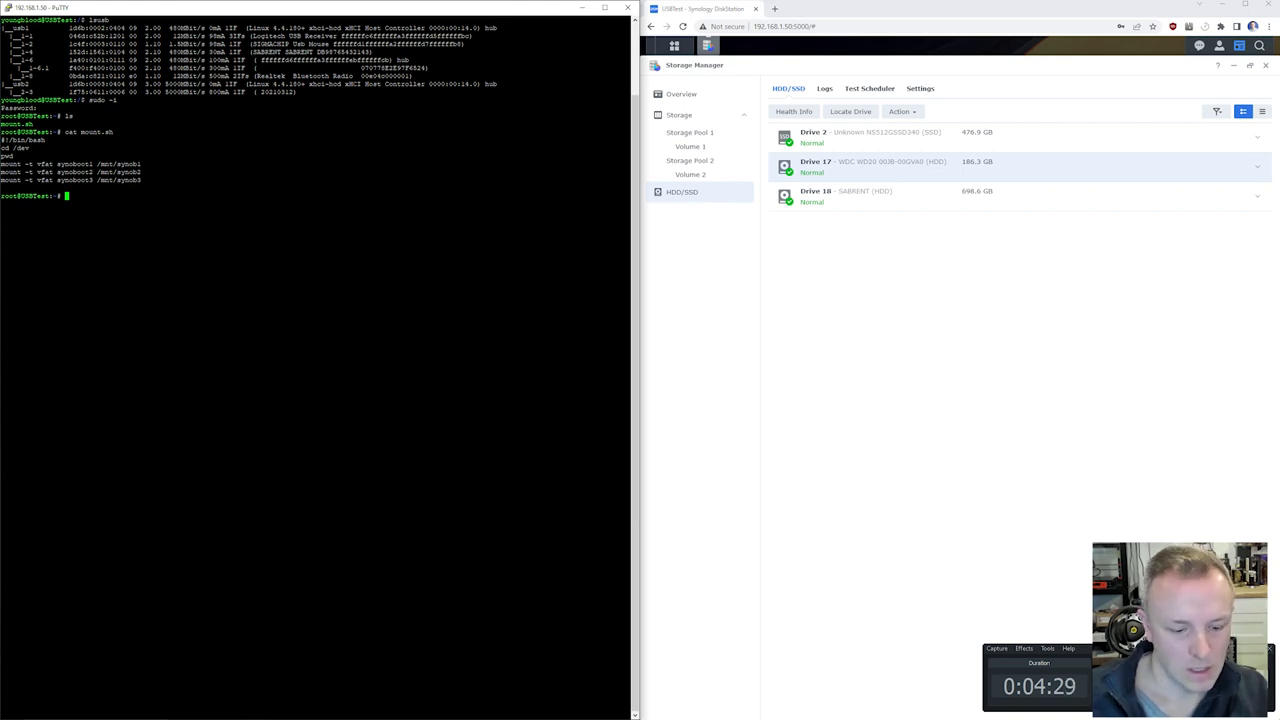
type("cd /m")
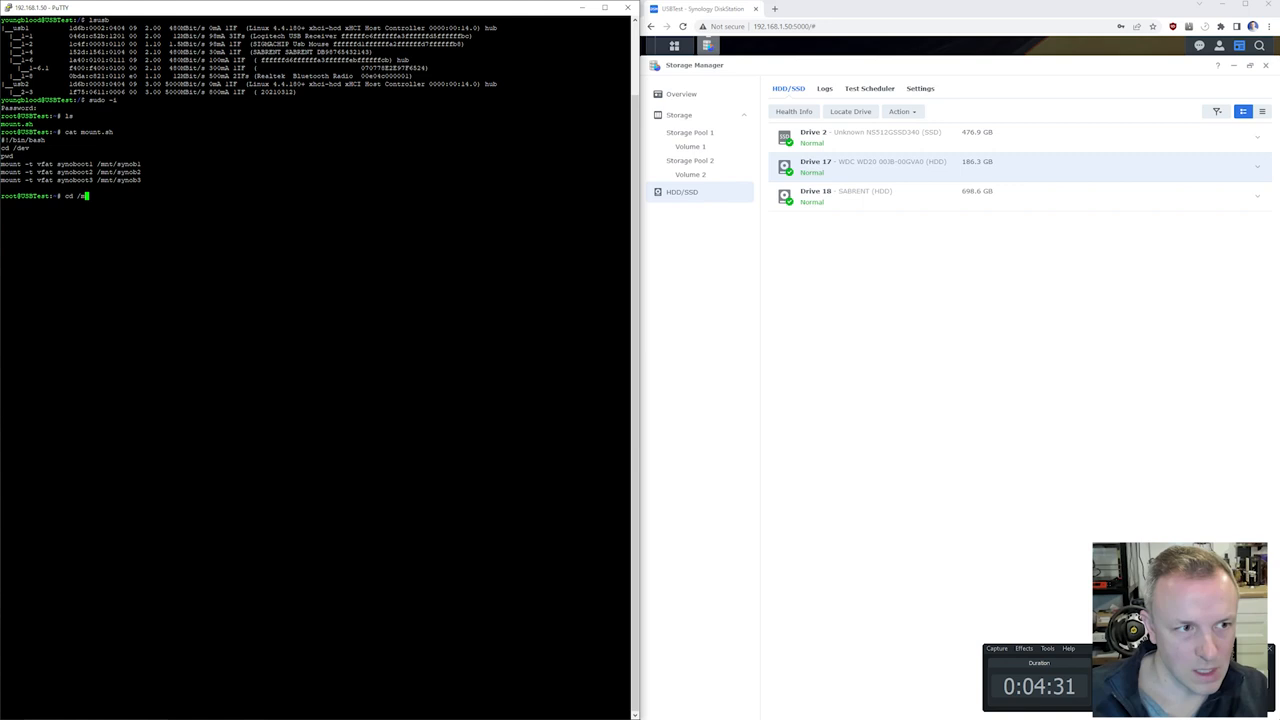
key("Return")
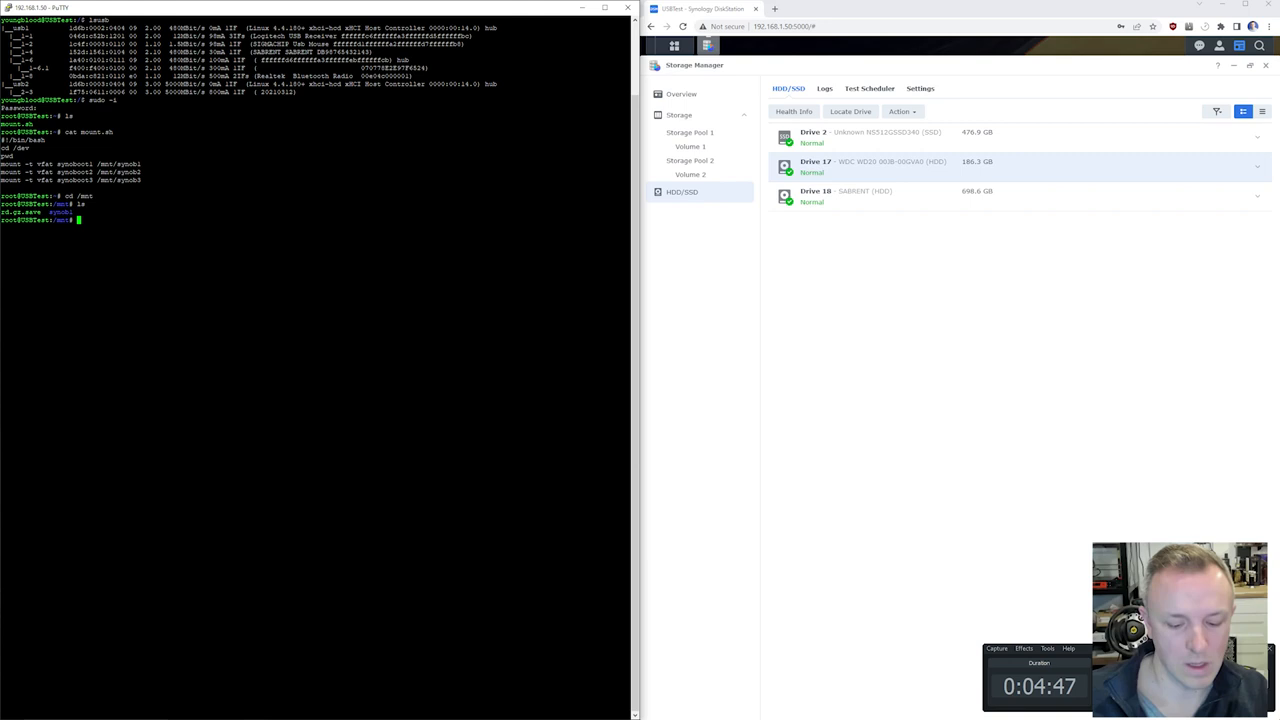
- Create the synob1 mount folder under /mnt
type("mkdir")
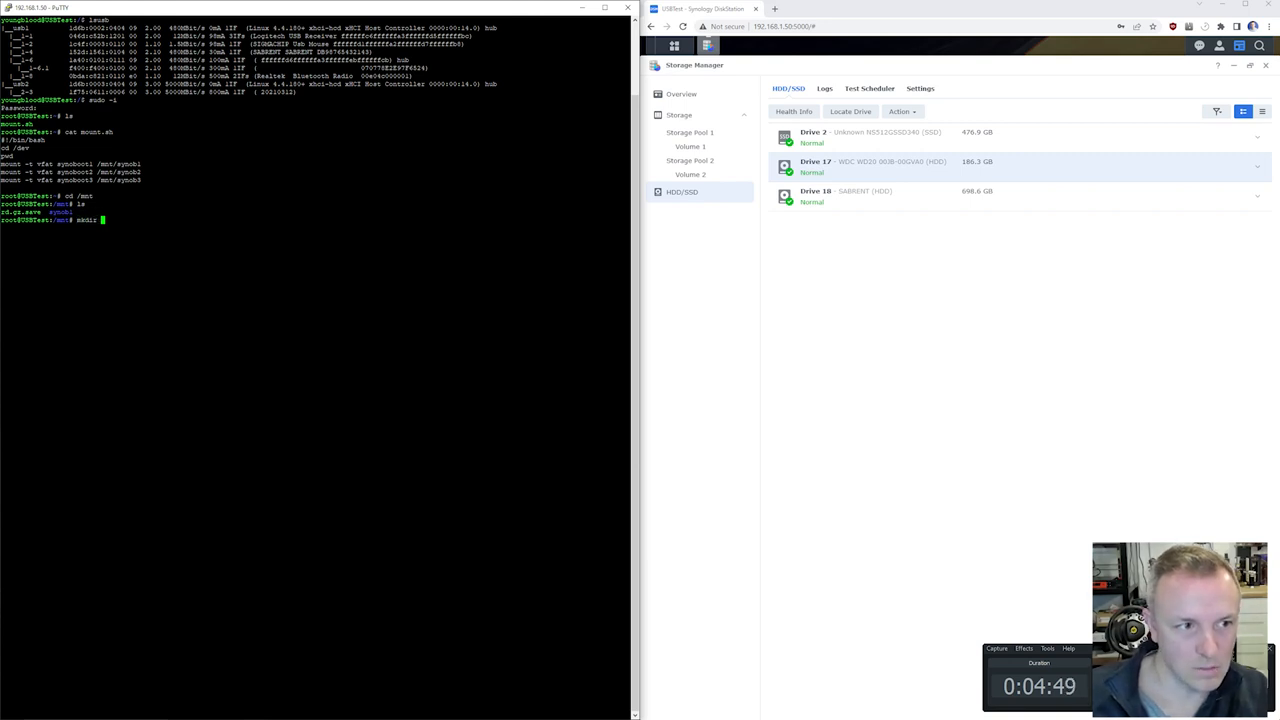
type("synob1")
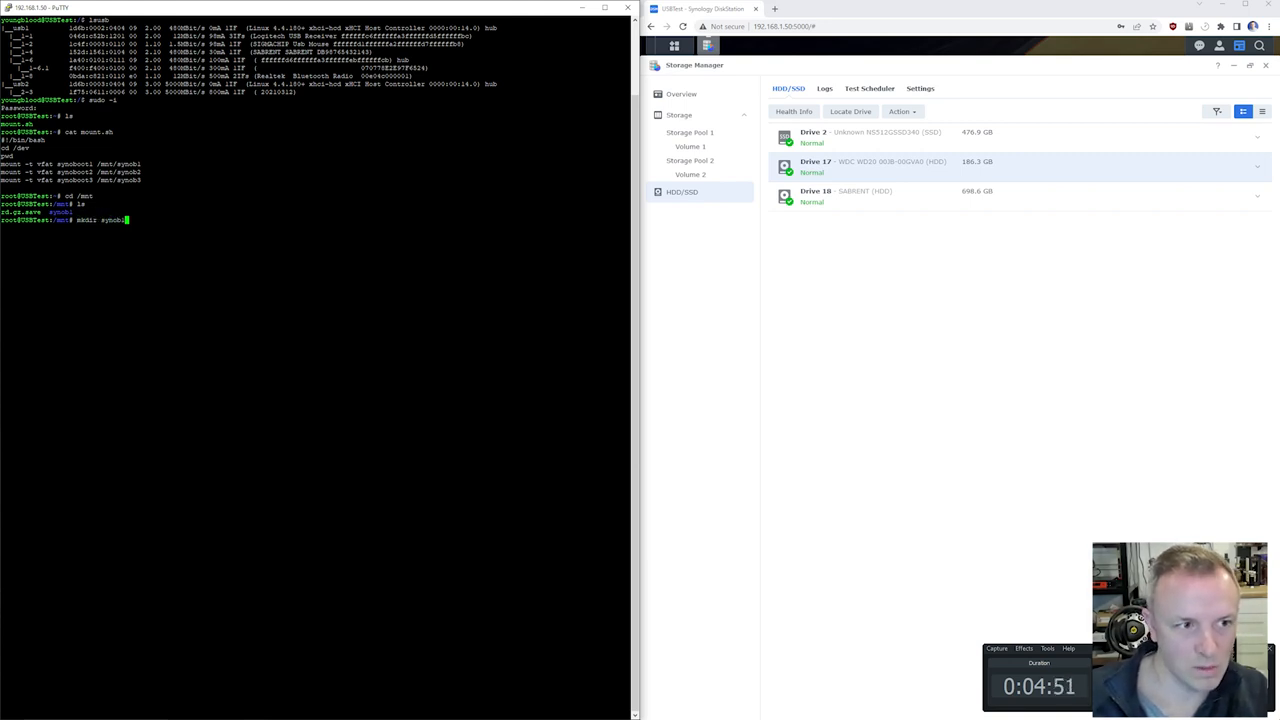
key("Return")
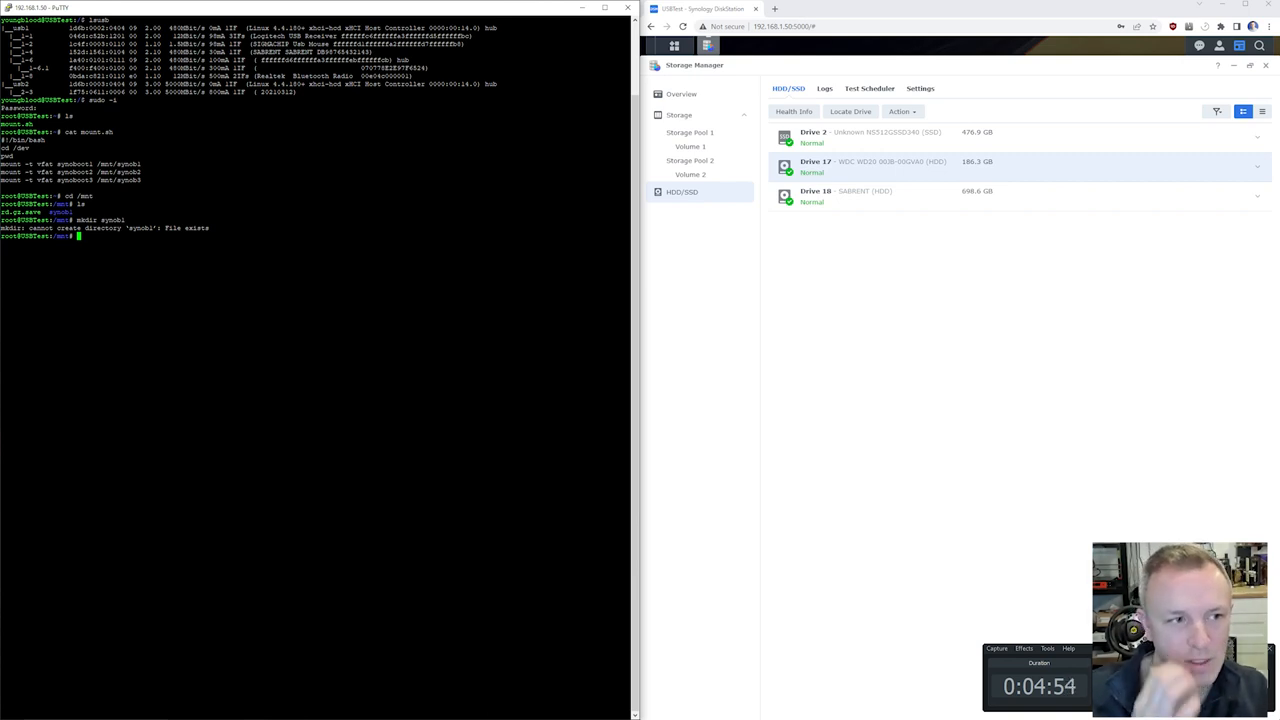
- Mount synoboot1 as vfat at /mnt/synob1 and move into the mounted partition
type("cd /dev")
type("ls")
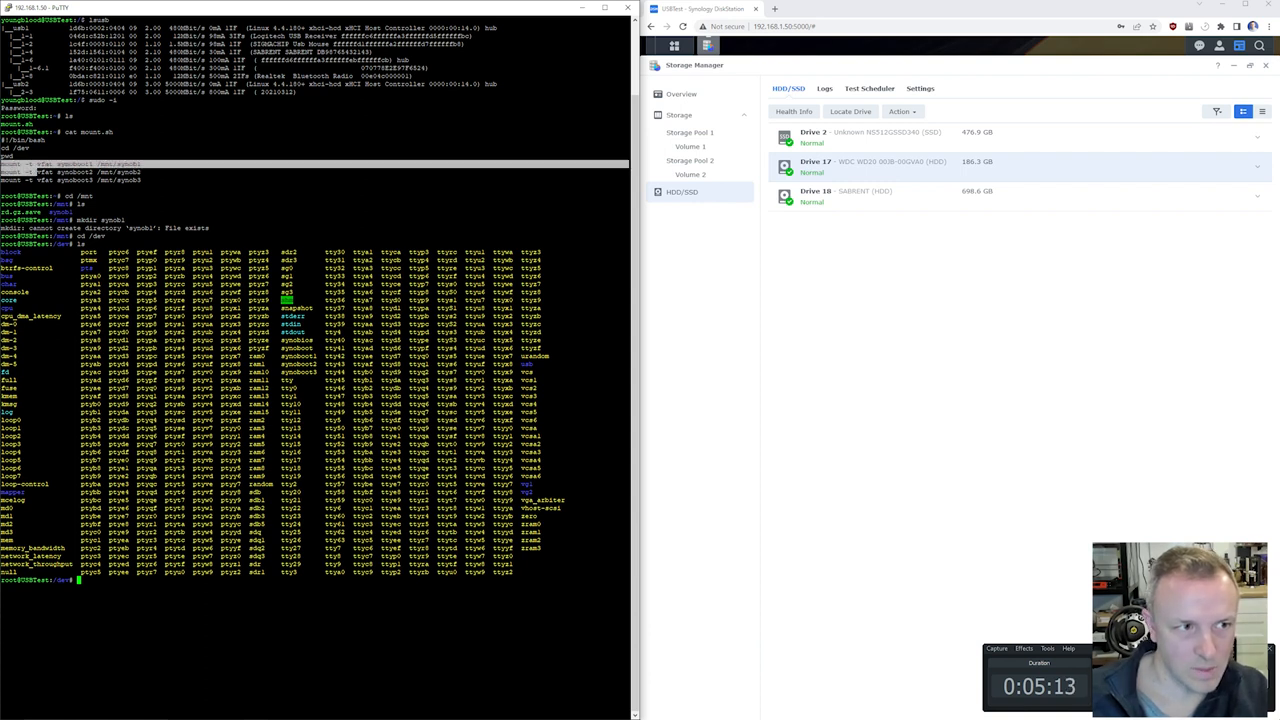
key("Return")
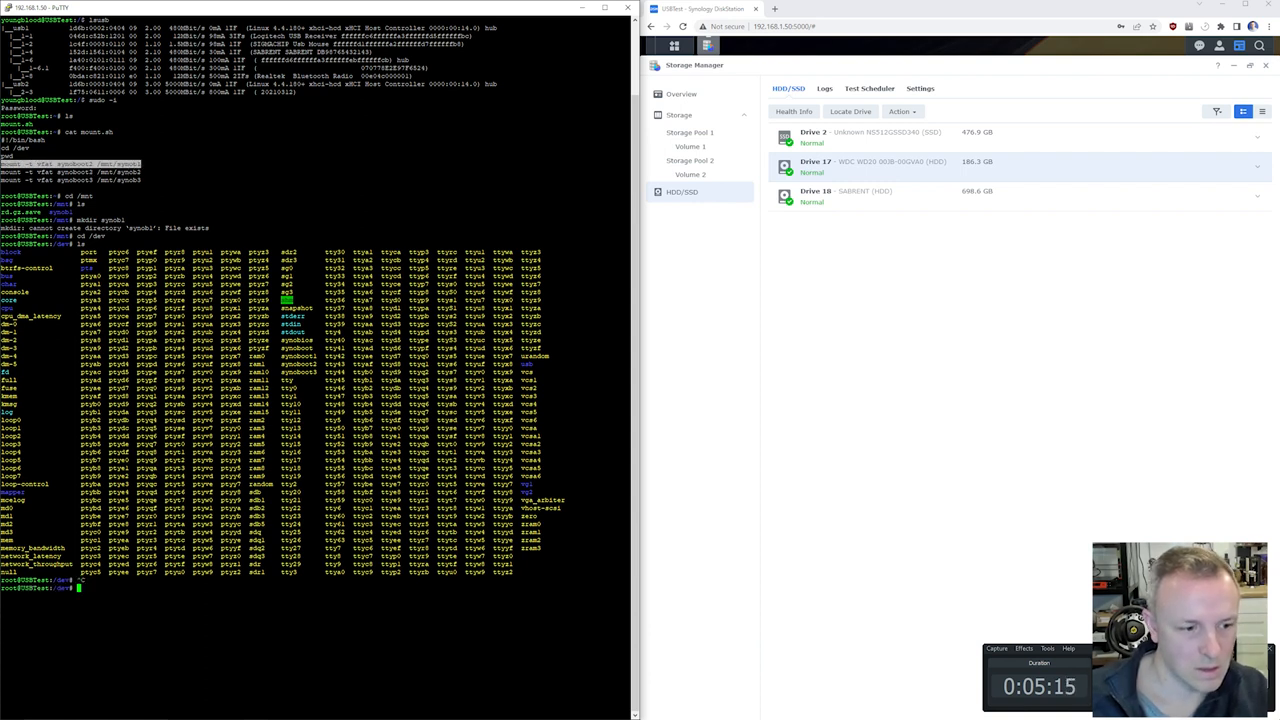
type("mount -t vfat synoboot1 /mnt/synob1")
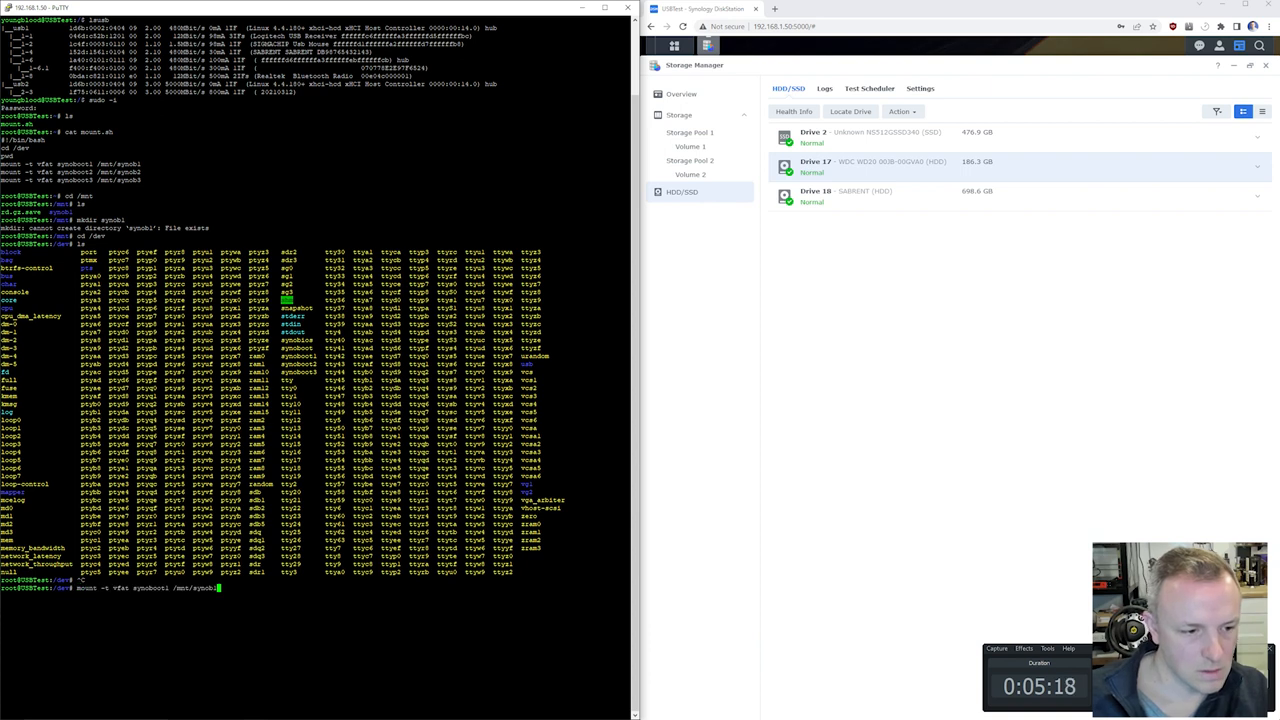
key("Return")
type("cd /mnt/")
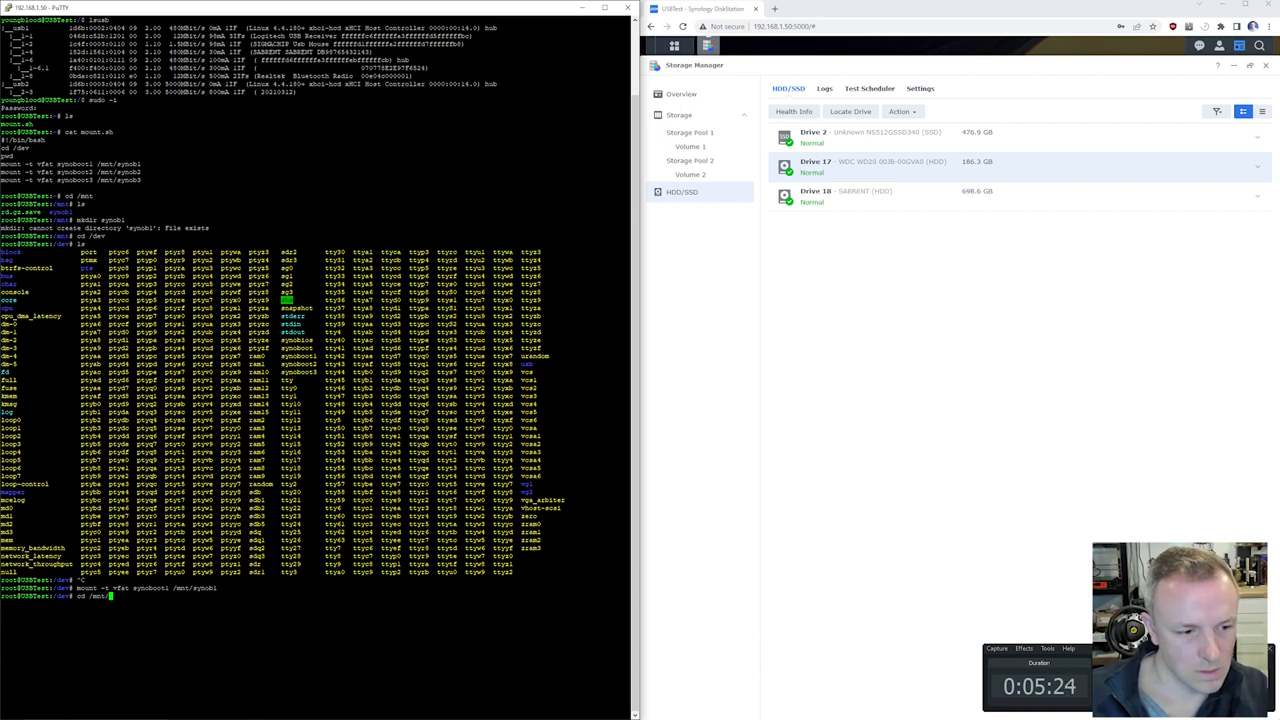
type("synob1/")
key("Return")
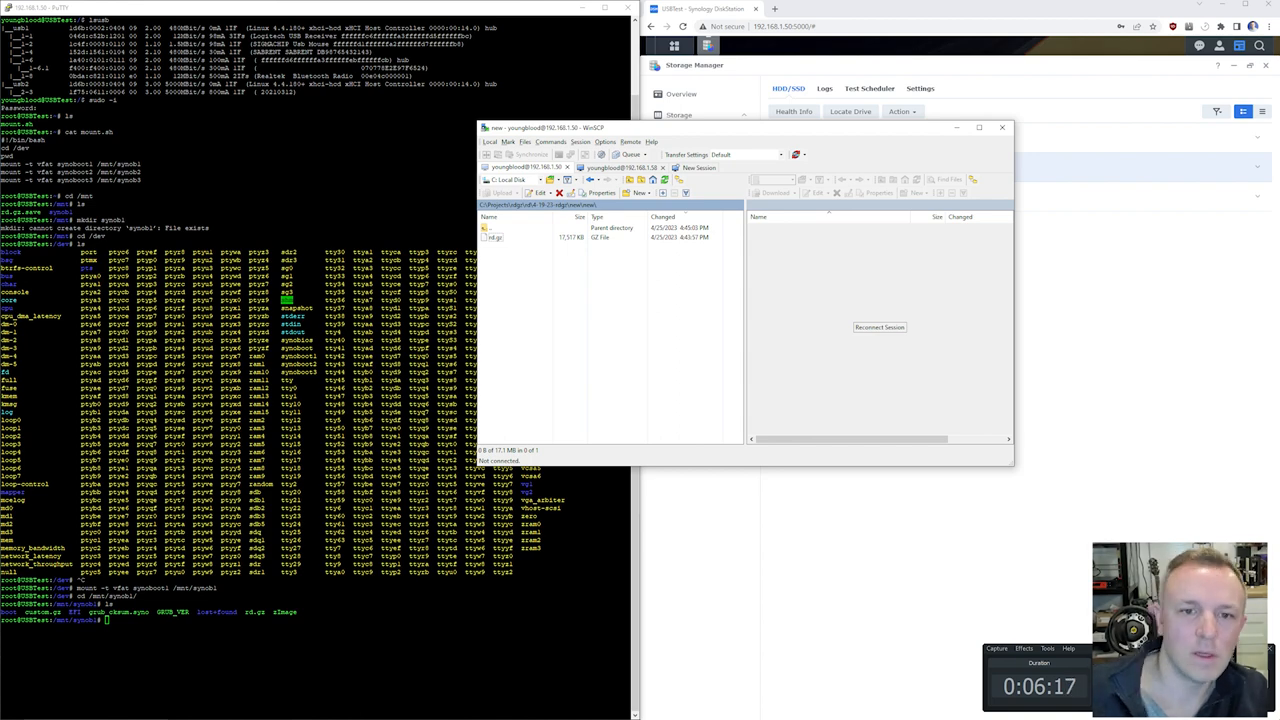
- Reconnect the WinSCP session to the NAS and copy rd.gz to /mnt/rd.gz
left_click(879, 327)
type("cp rd.gz ")
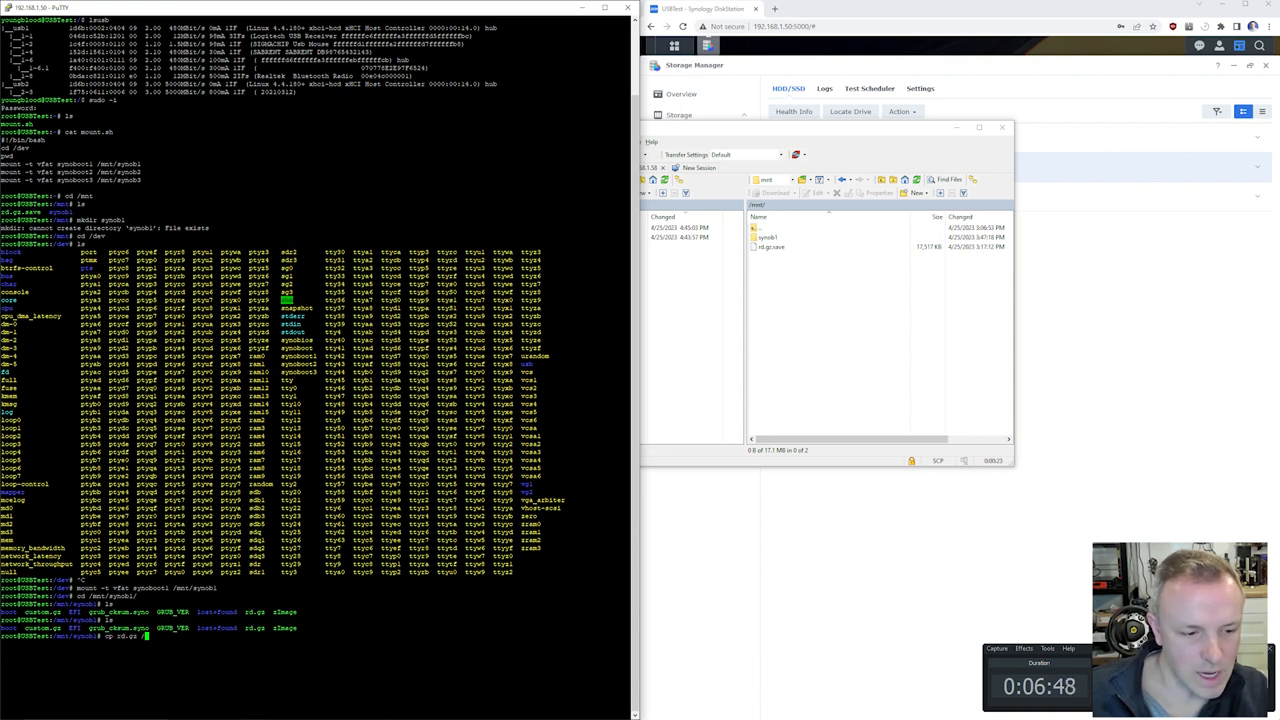
type("/mnt/rd.gz")
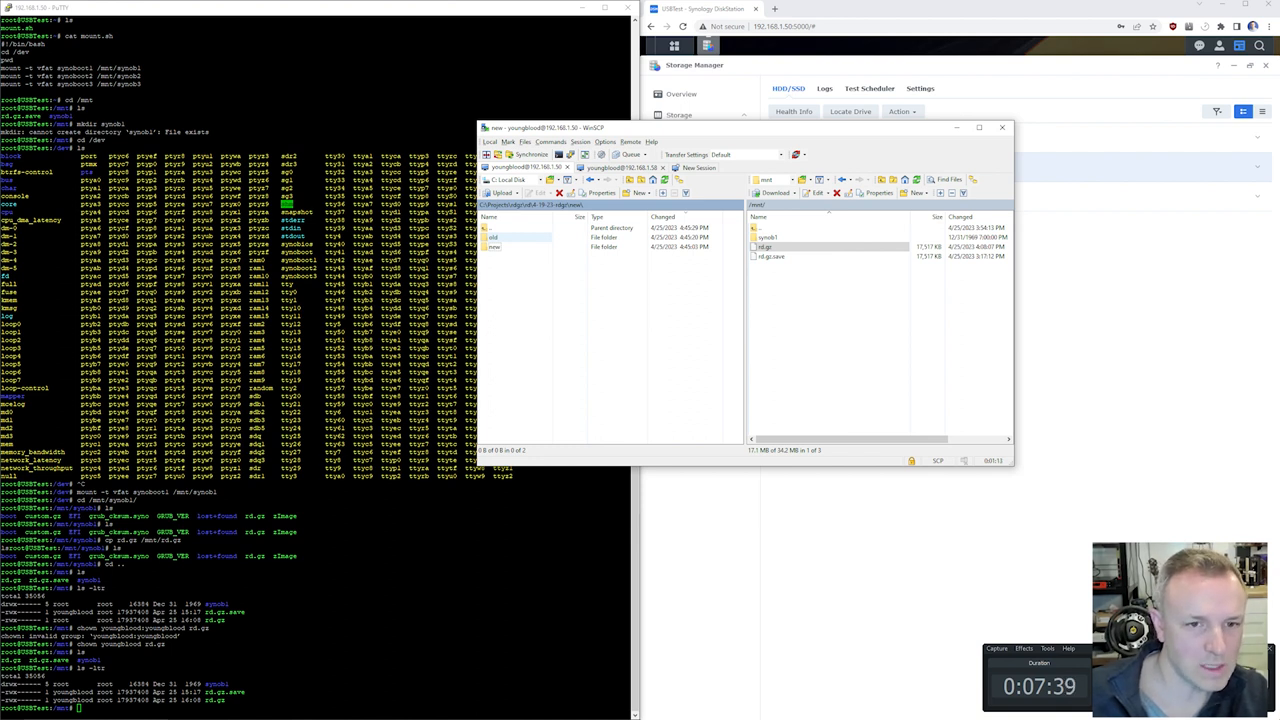
- Download rd.gz from the NAS's /mnt into the local subfolder, overwriting the older copy
double_click(493, 237)
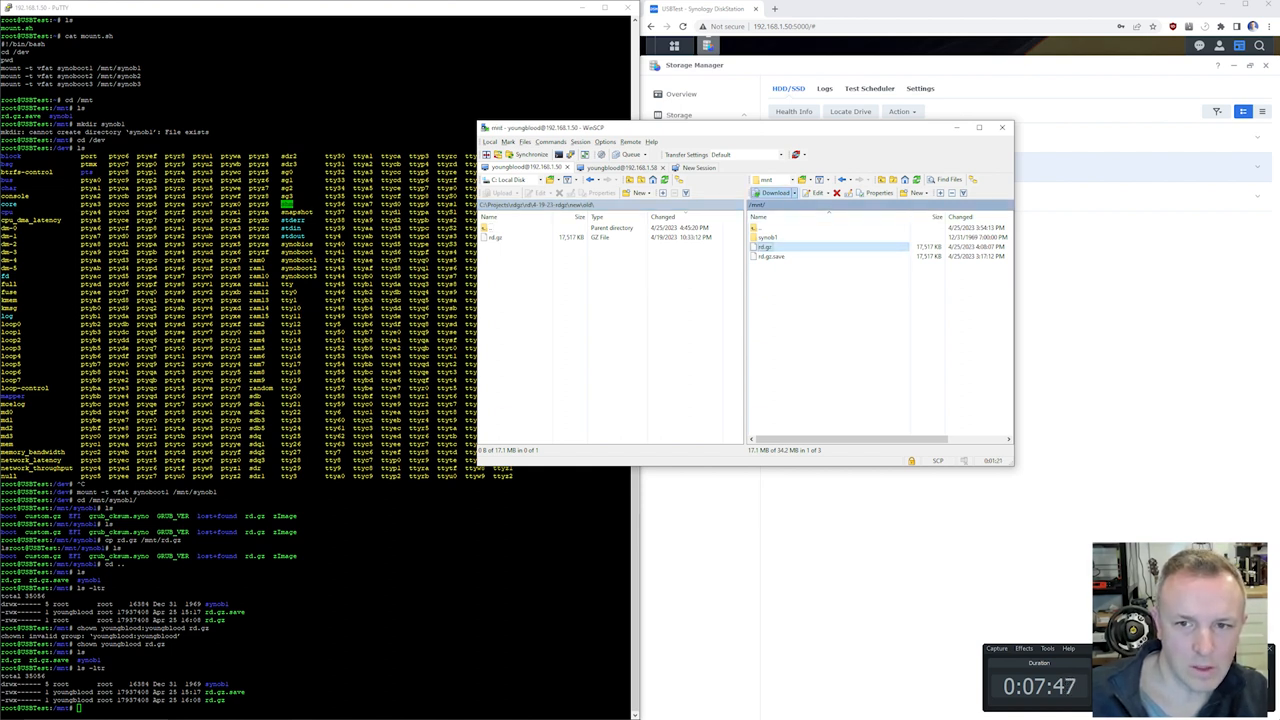
left_click(775, 192)
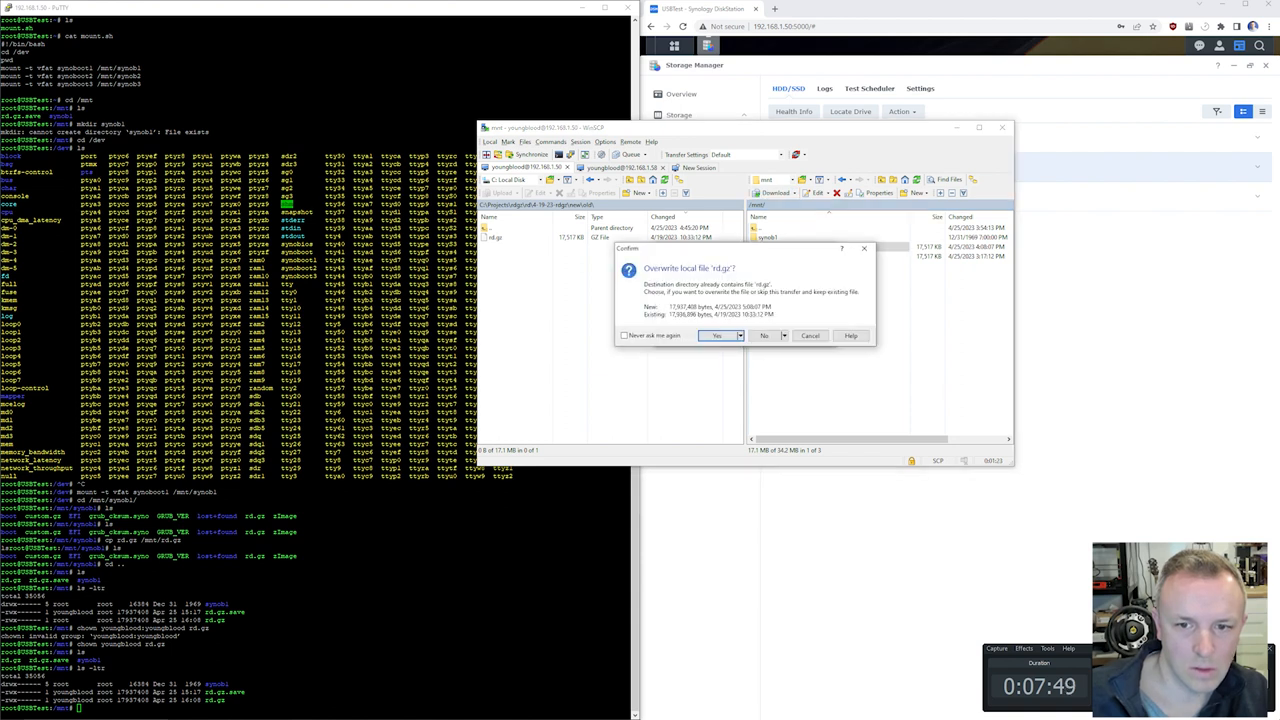
left_click(717, 335)
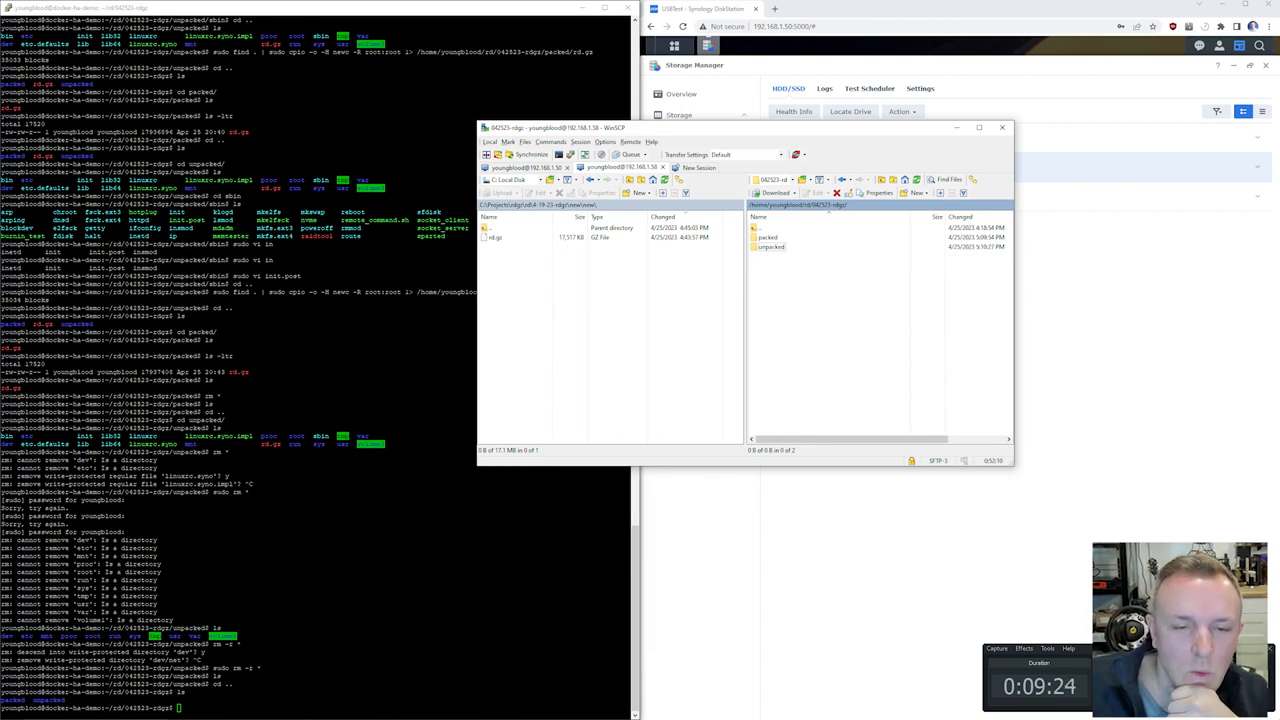
left_click(497, 237)
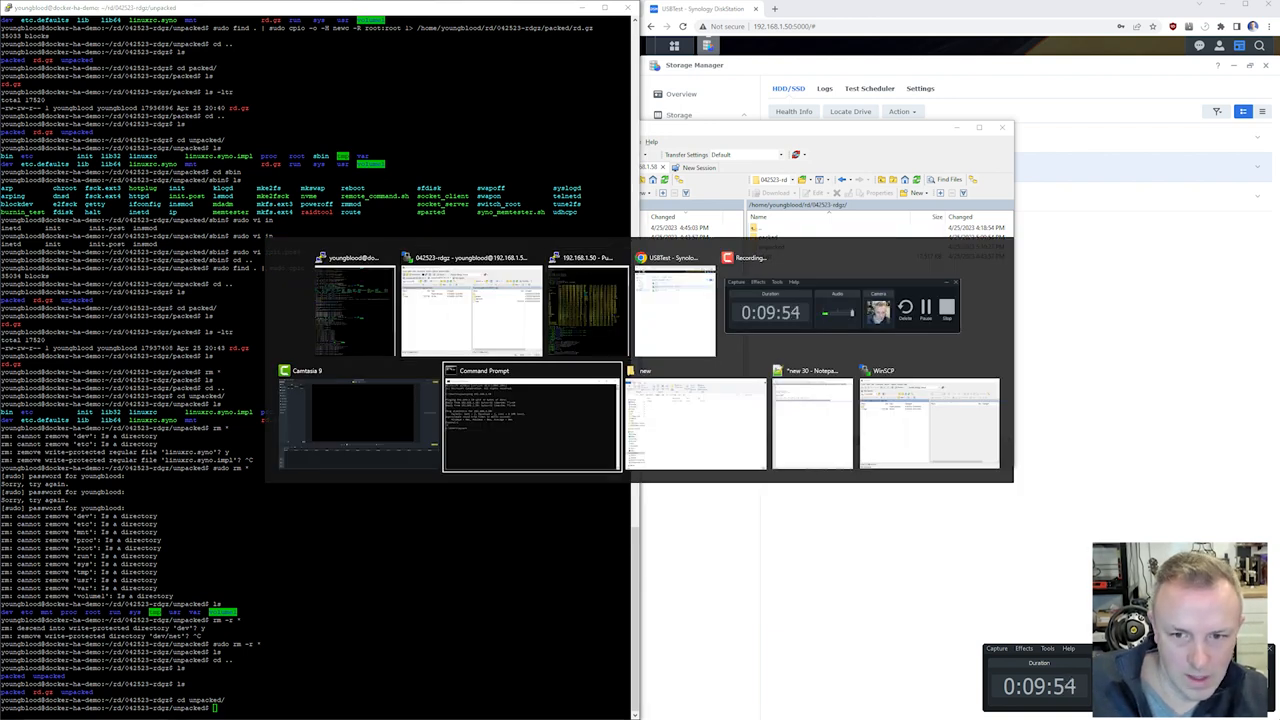
- Open etc.defaults/synoinfo.conf with sudo vi and scroll through its settings
left_click(810, 420)
type("vi")
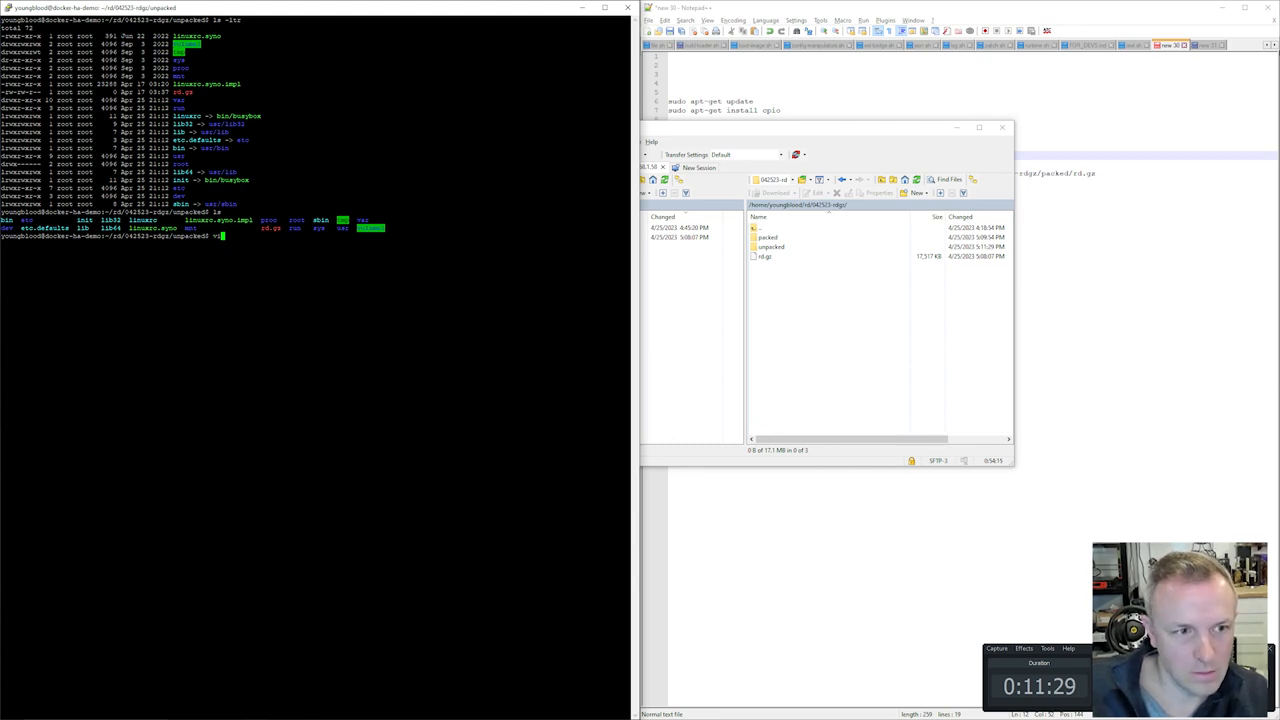
type("sudo")
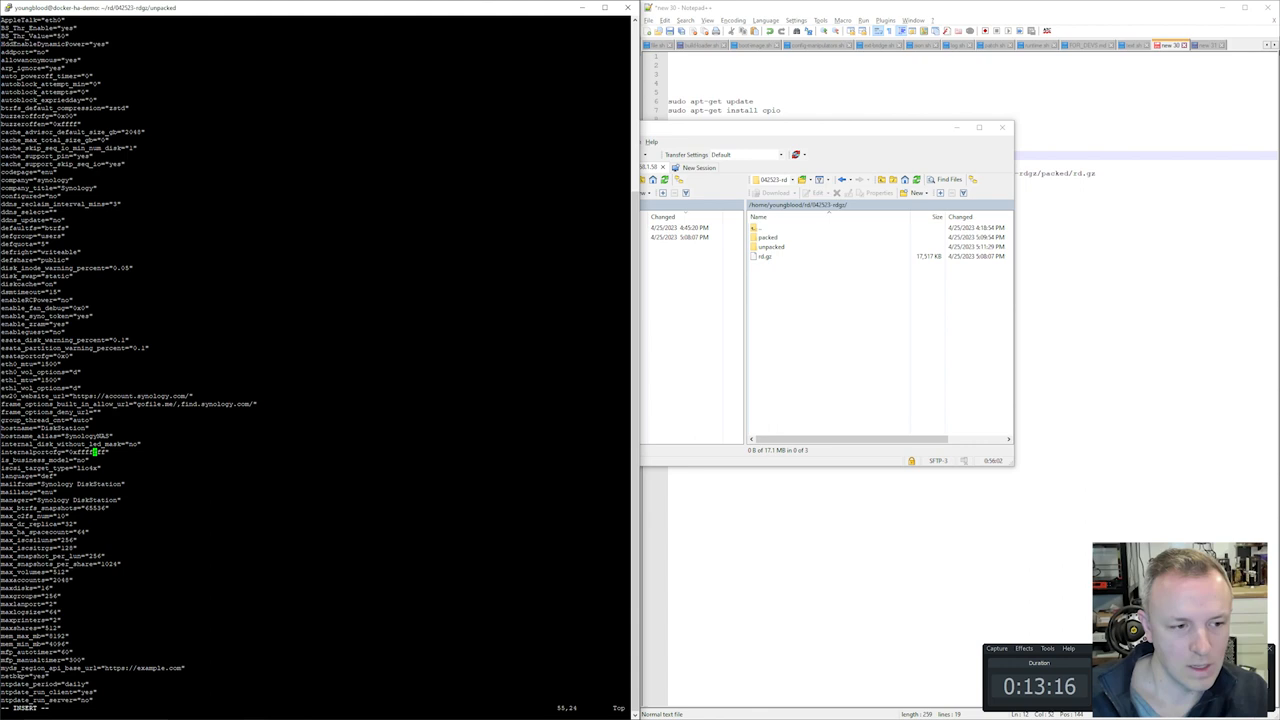
scroll("down", 3)
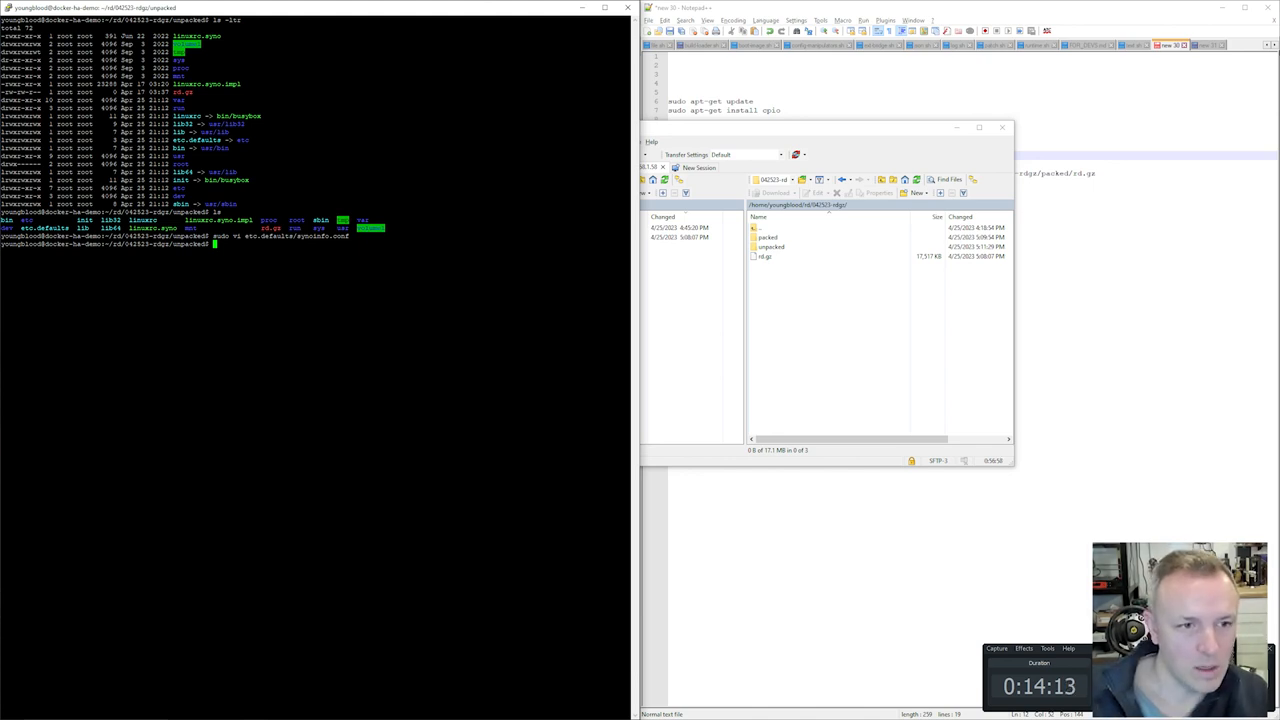
- Enter the unpacked ramdisk's sbin folder and list its files
type("cd e")
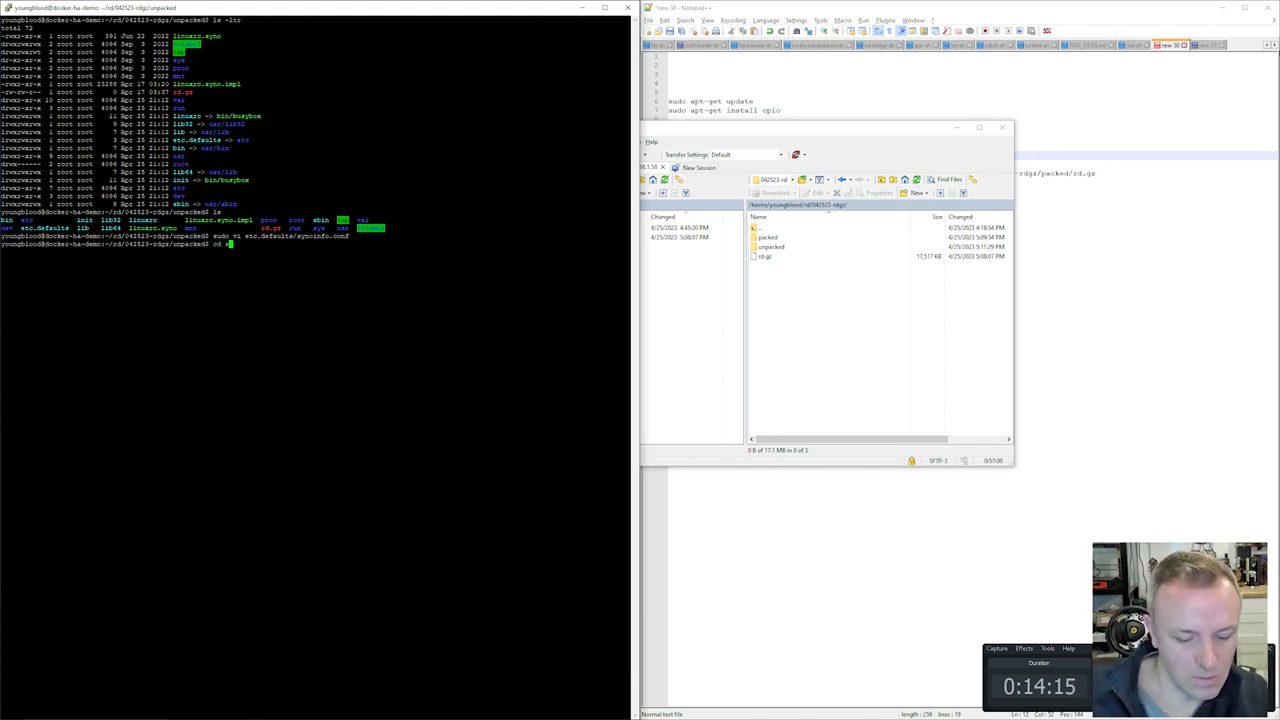
type("sbin")
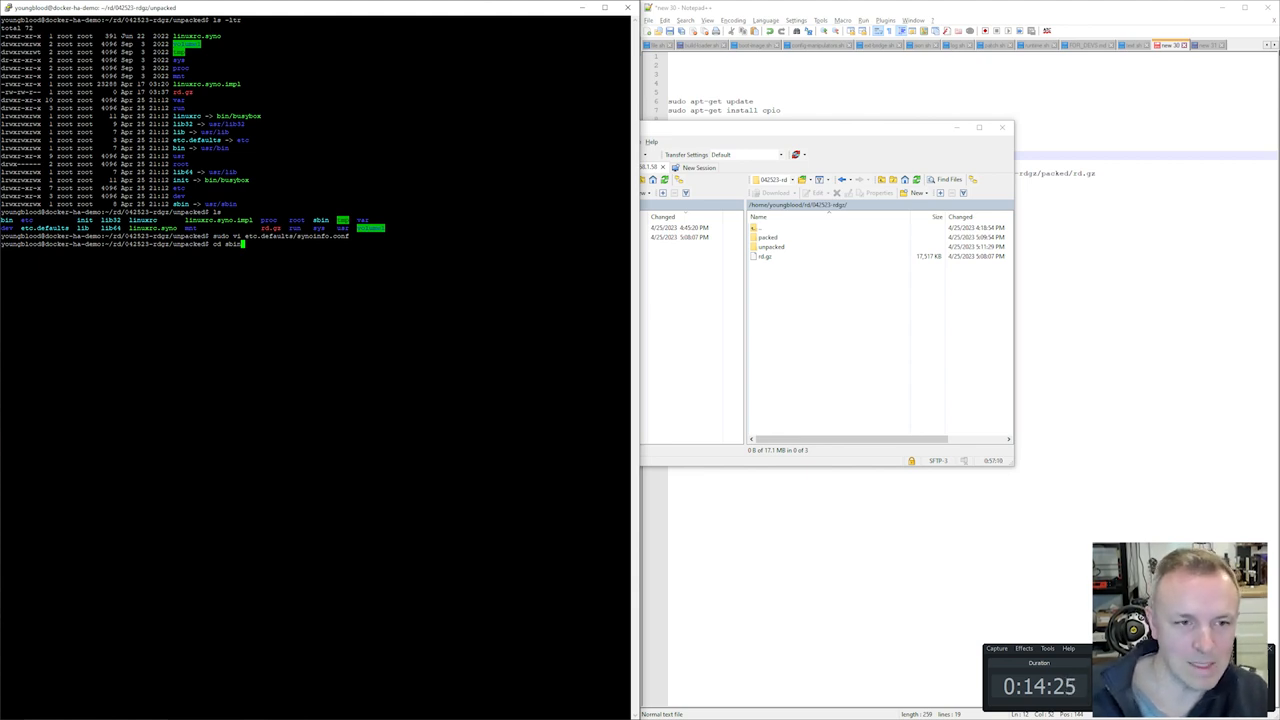
key("Return")
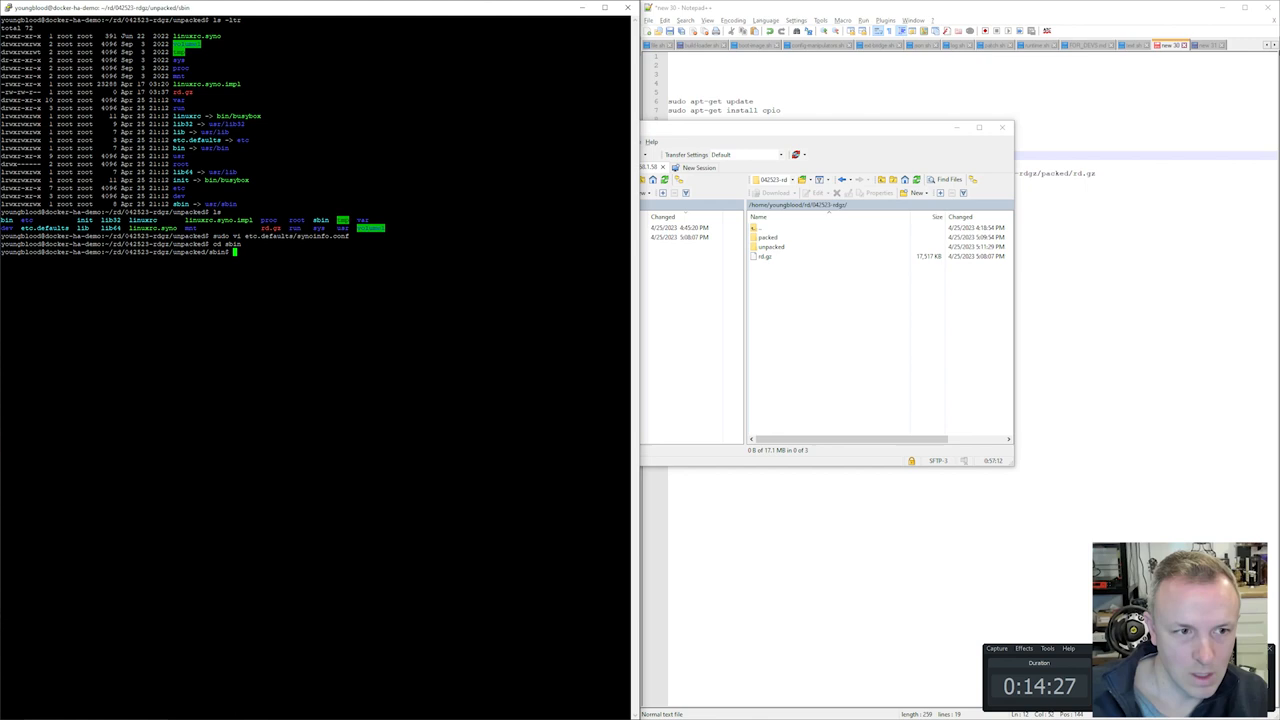
key("Return")
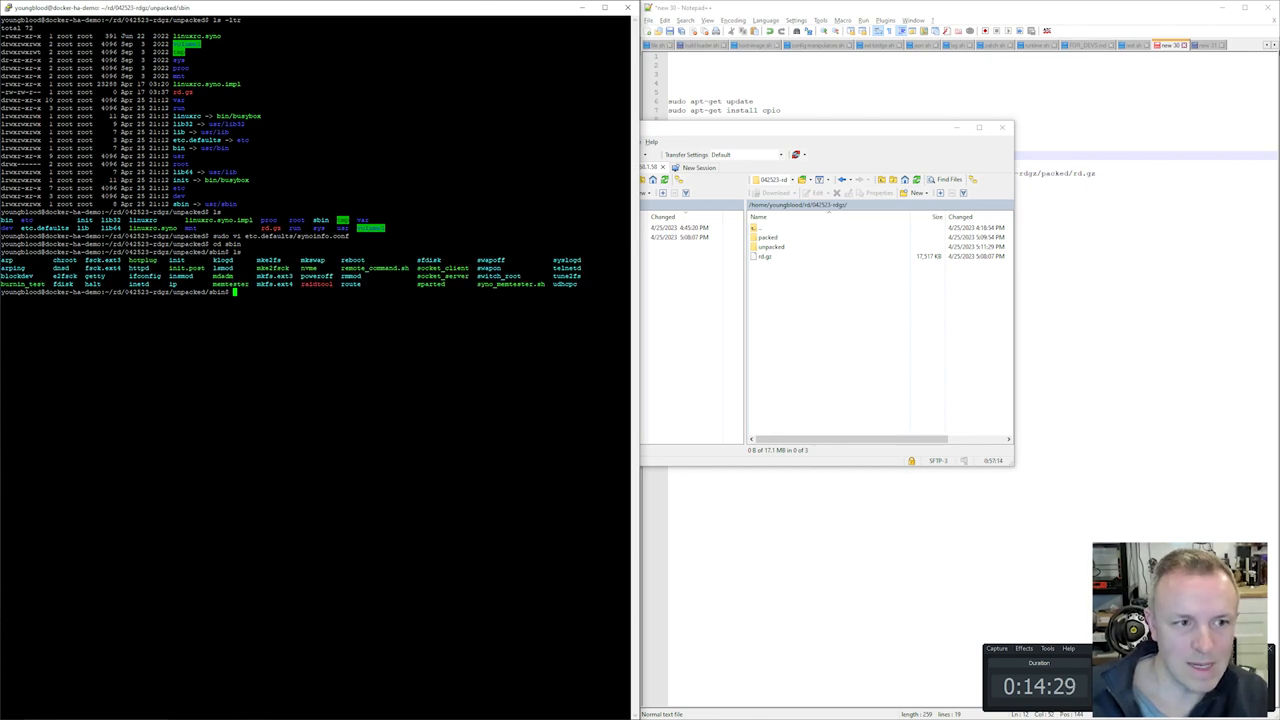
- Open init.post with sudo vi and scroll to its _set_conf_kv lines
type("sudo vi")
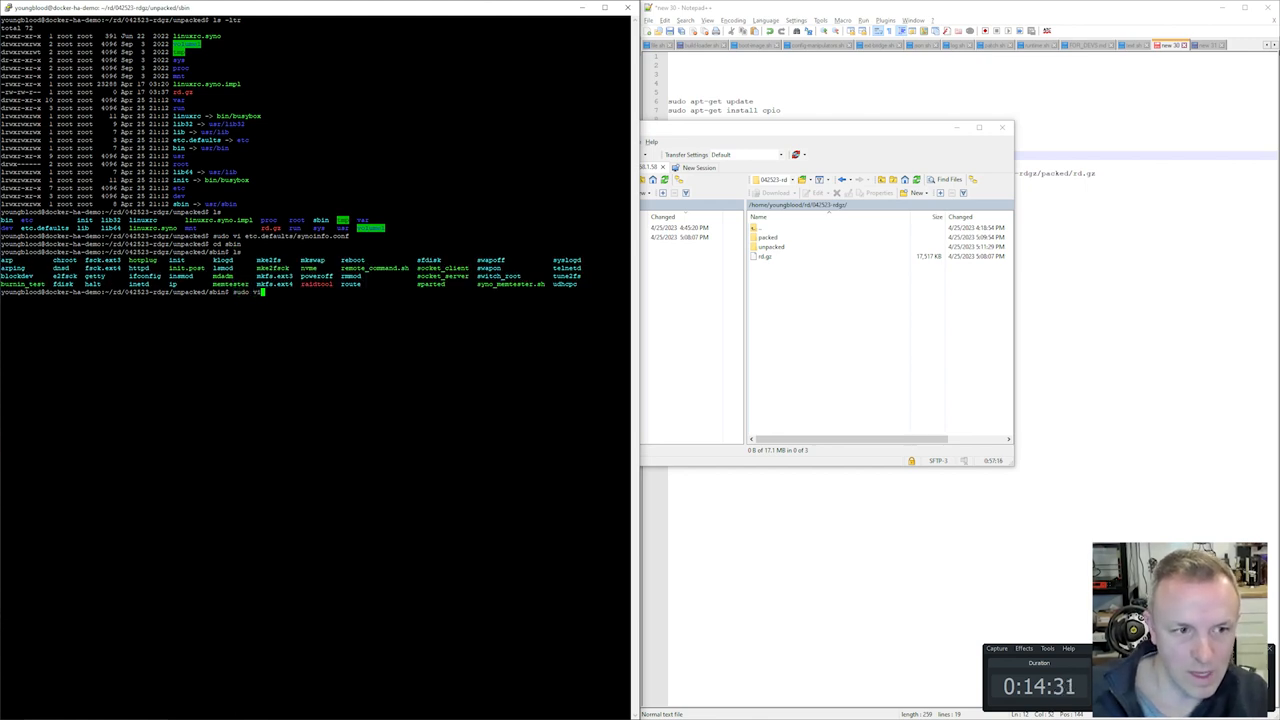
type("init")
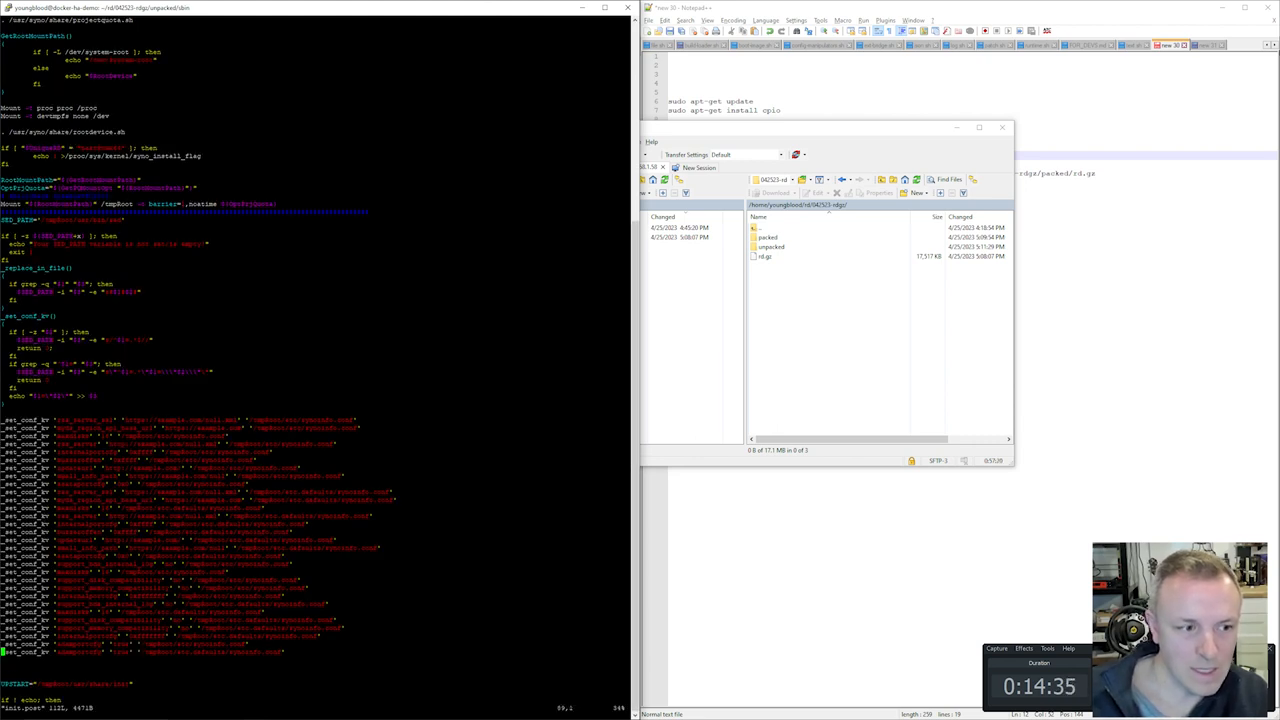
scroll("up", 3)
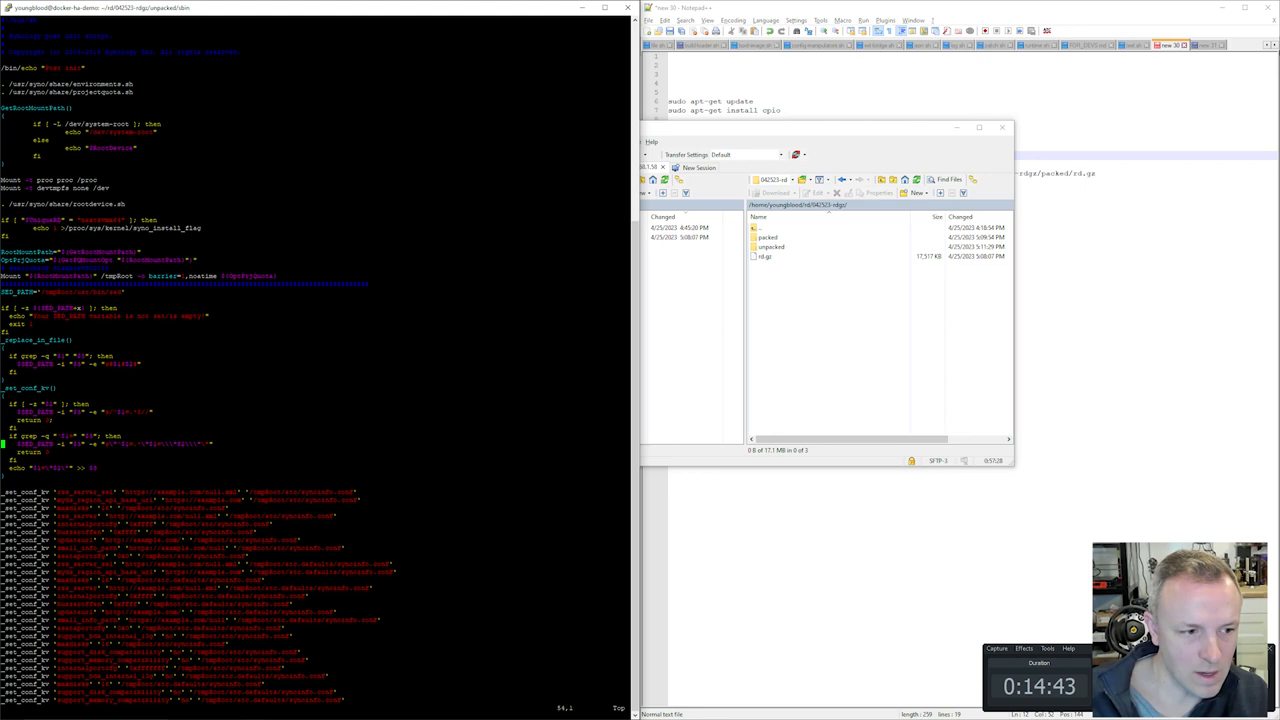
scroll("down", 3)
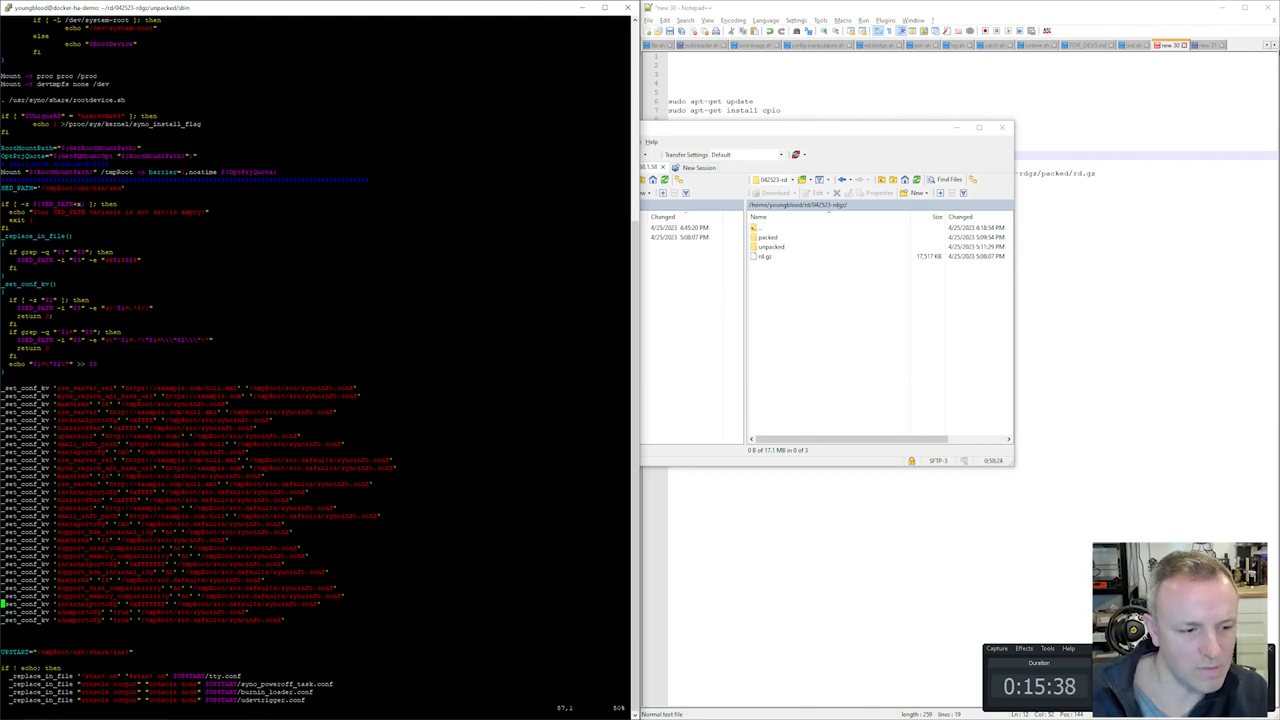
key("alt+tab")
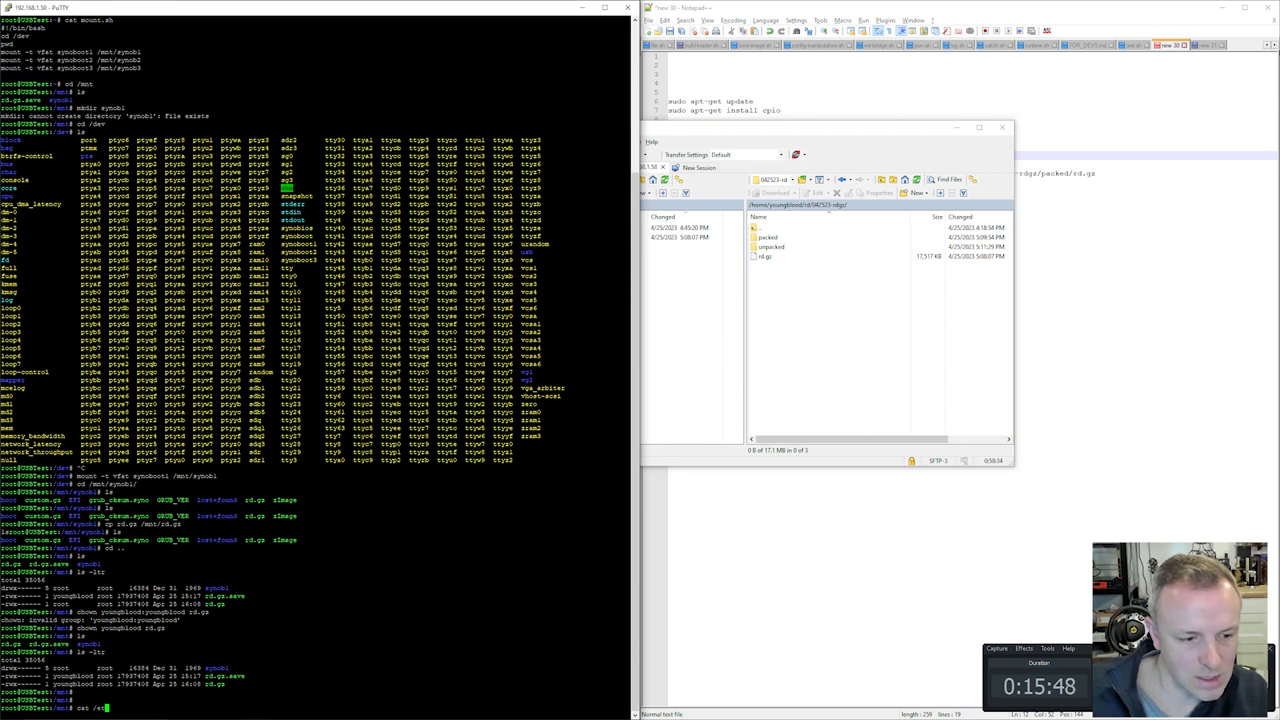
- Enter the /etc.defaults/synoinfo path at the NAS shell prompt
type("/etc.defaults/synoinfo.conf")
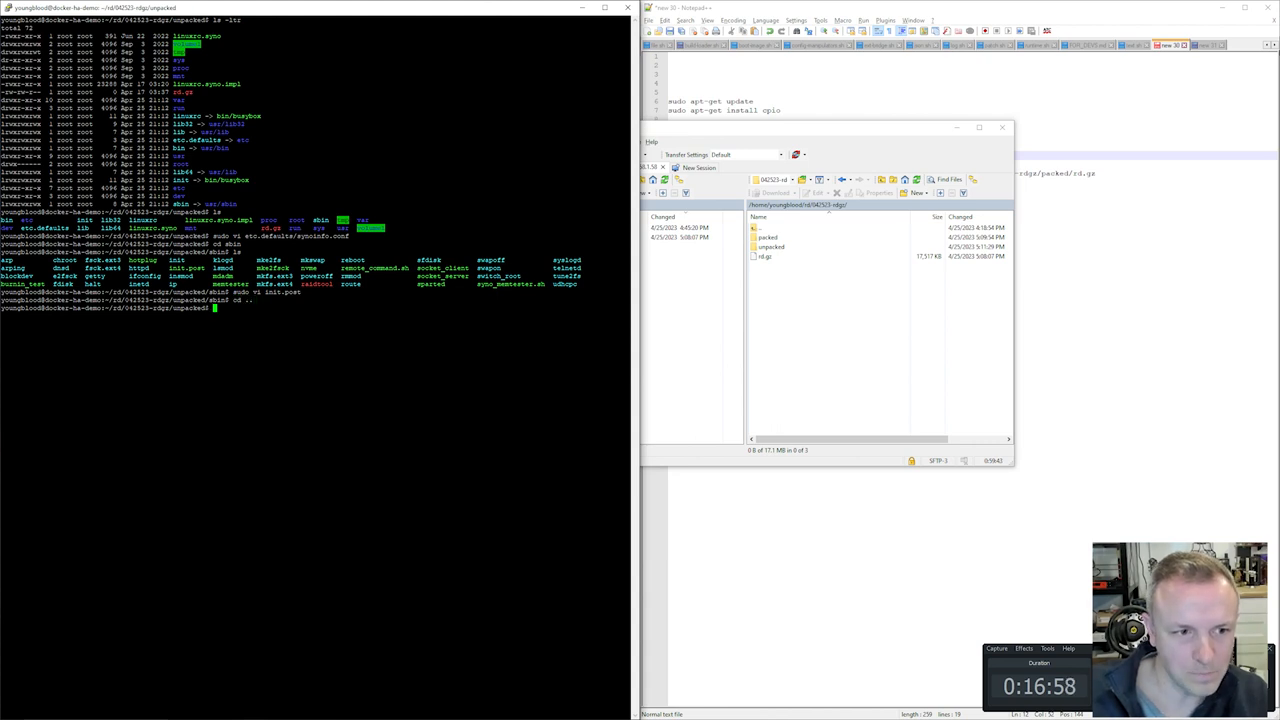
- Repack the ramdisk with find | cpio into packed/rd.gz, then enter the packed folder
key("Return")
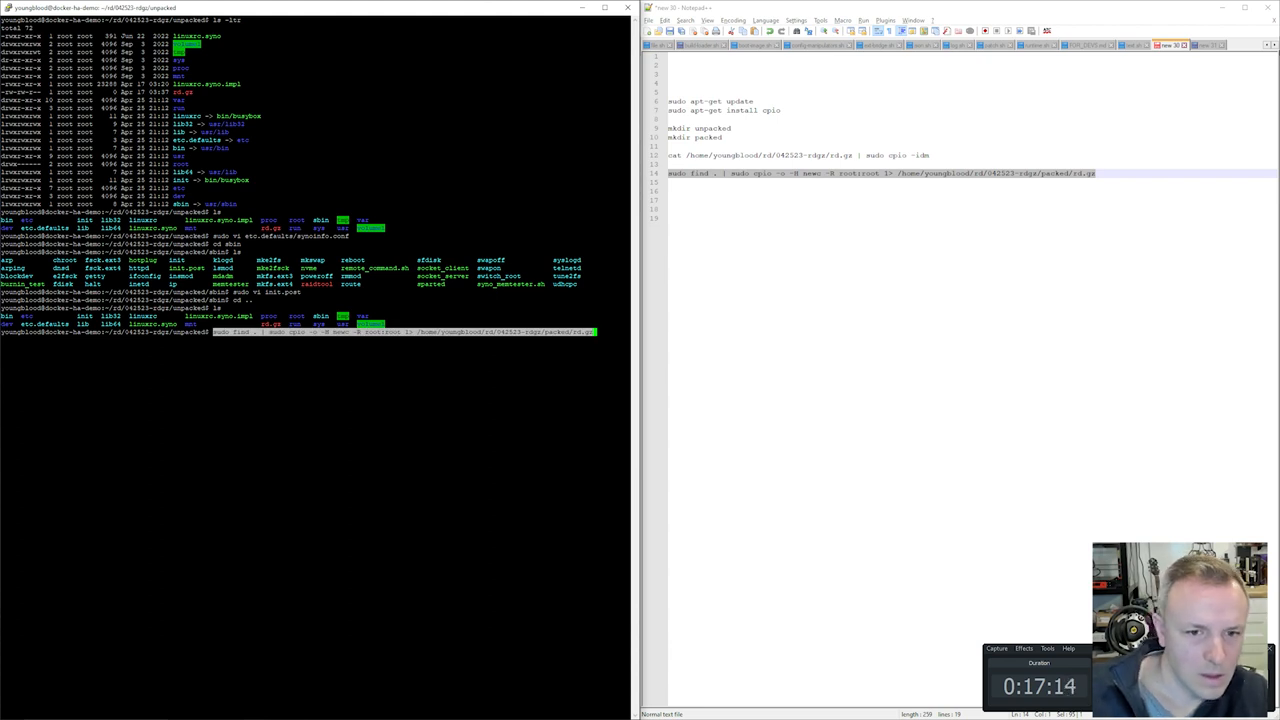
key("Return")
type("c")
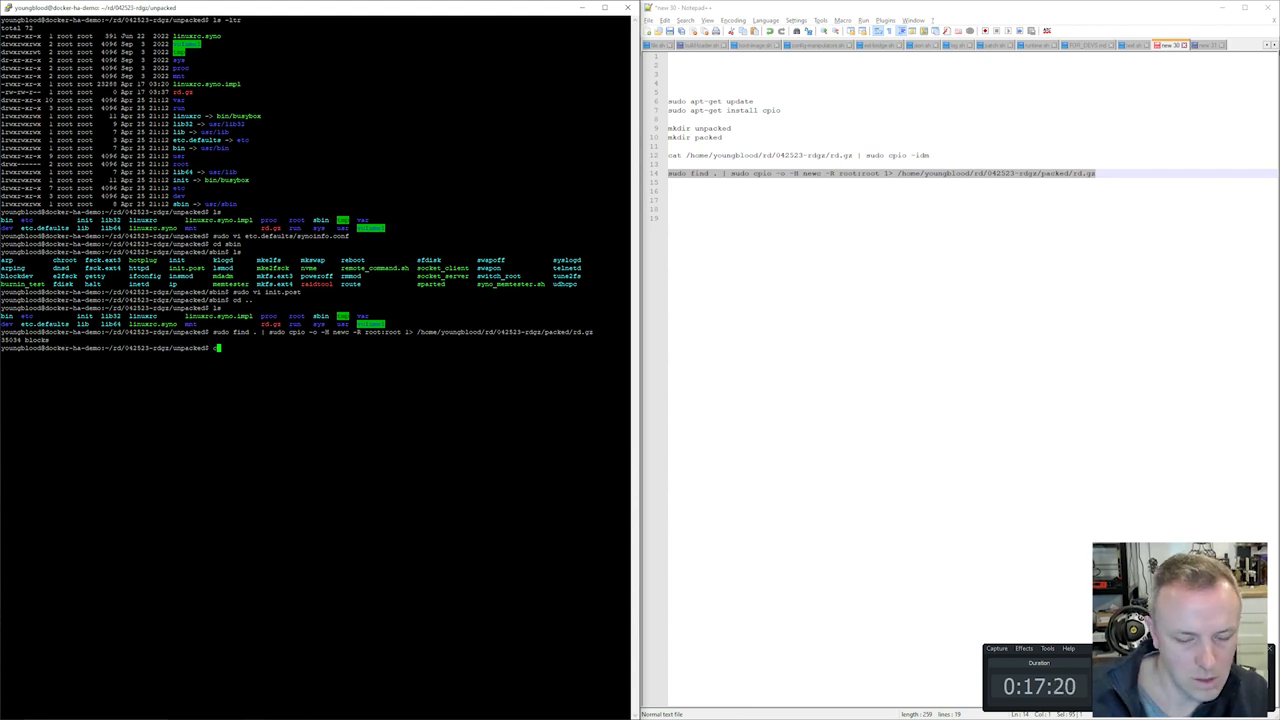
key("Return")
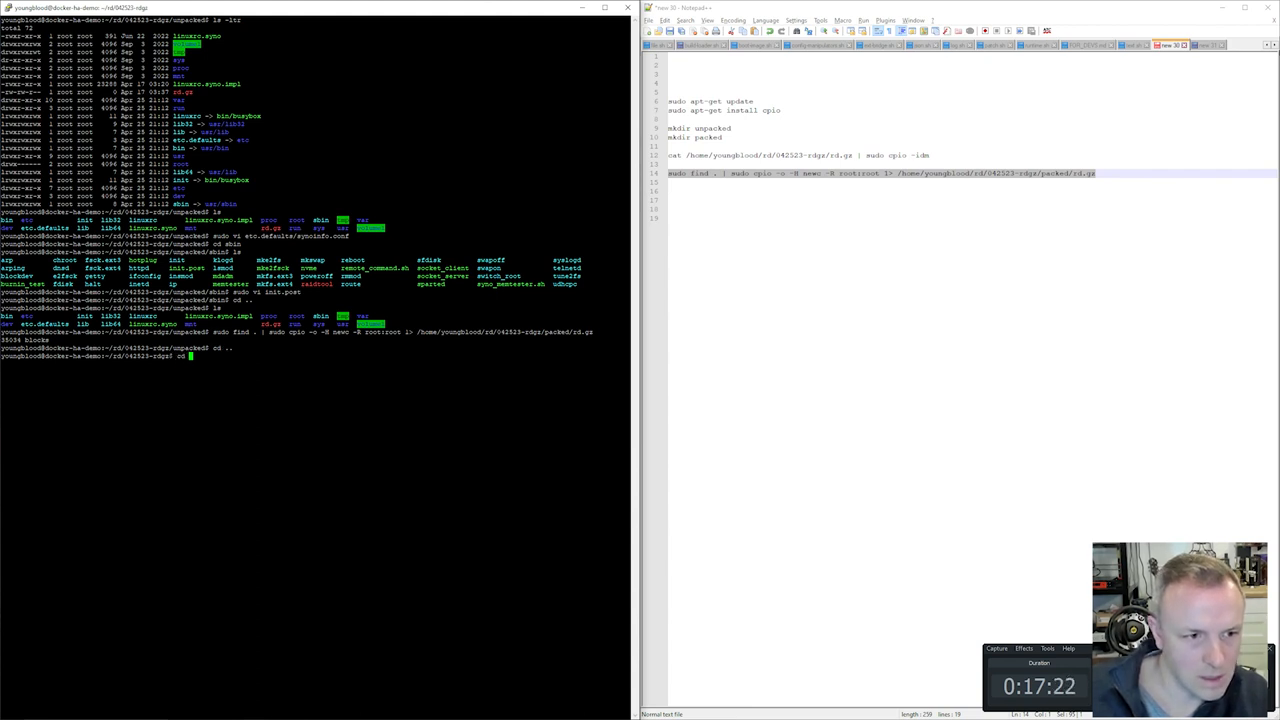
type(" packed/")
key("Return")
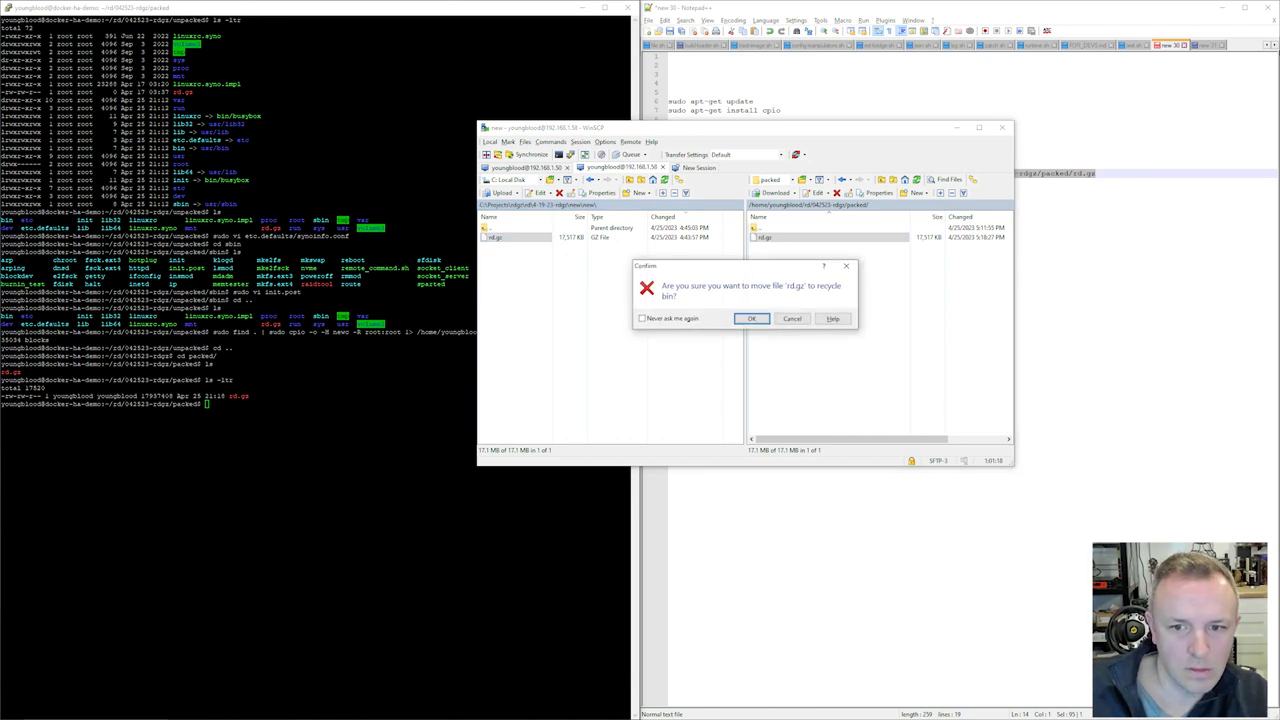
- Confirm deleting the old local rd.gz and open the local folder for the repacked copy
left_click(752, 318)
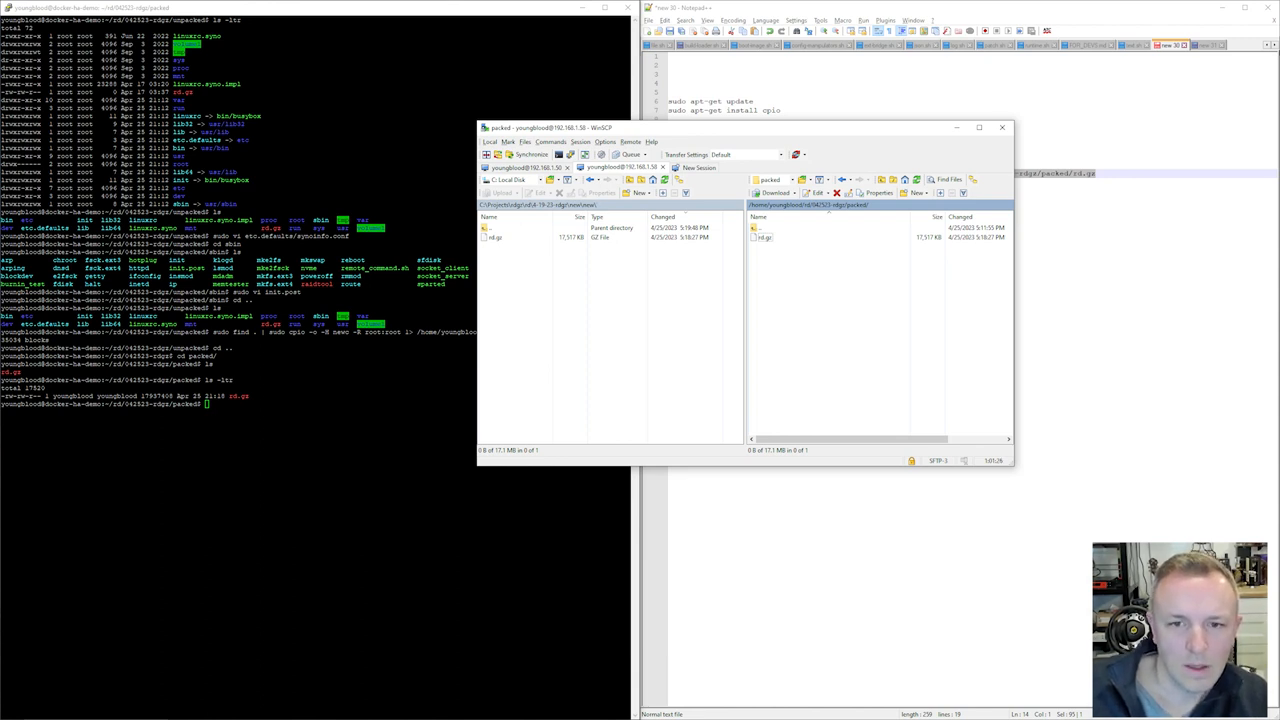
left_click(496, 237)
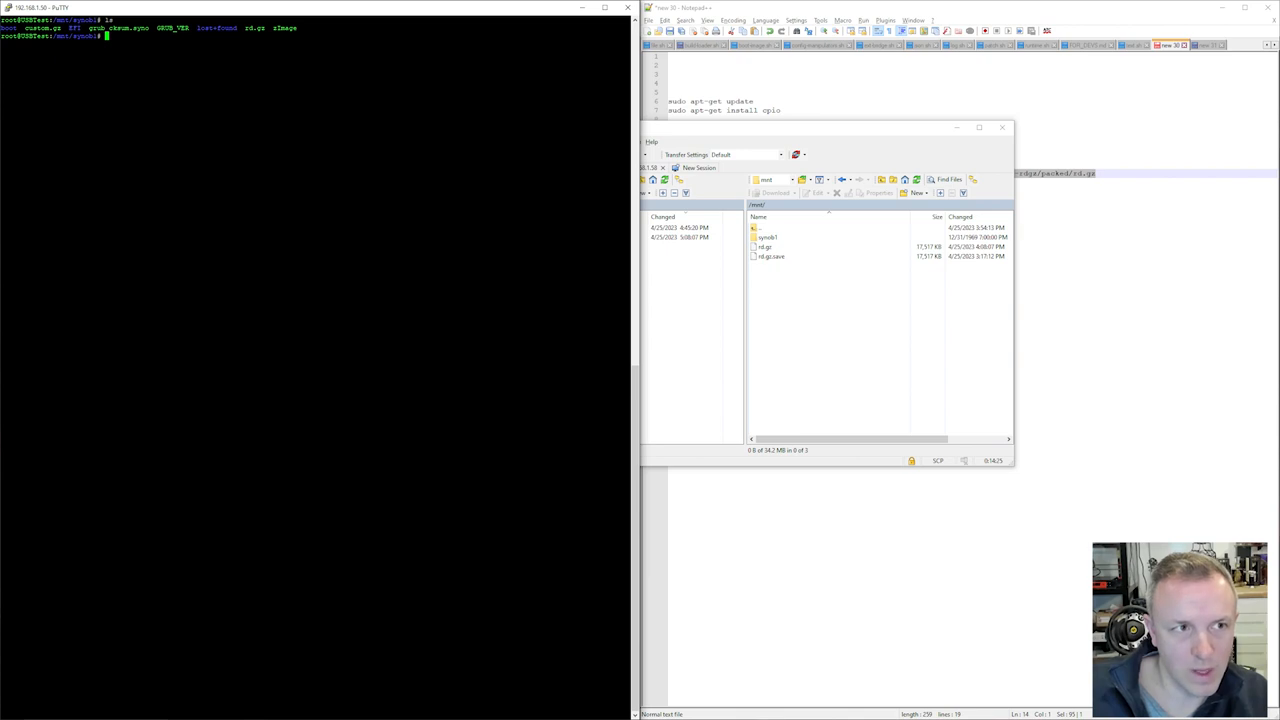
- Back up the boot partition's rd.gz by copying it into /root
type("cp rd.gz")
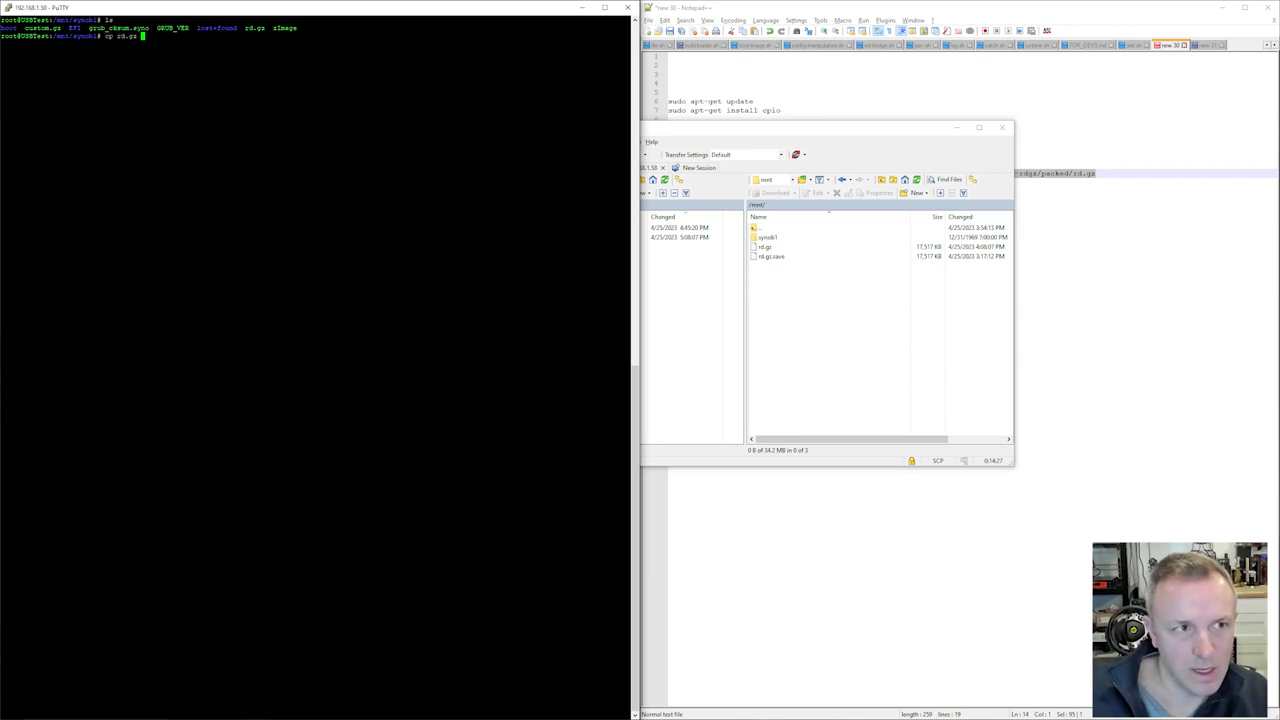
type("/root/rd.")
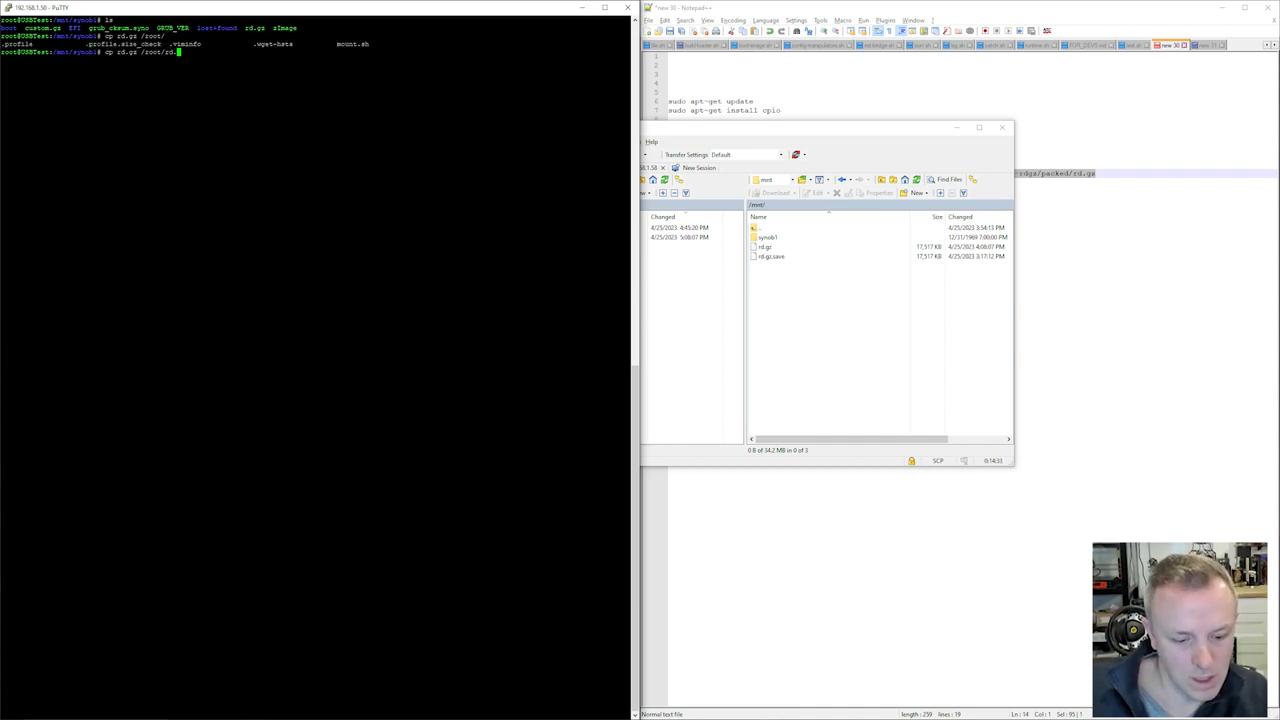
key("Return")
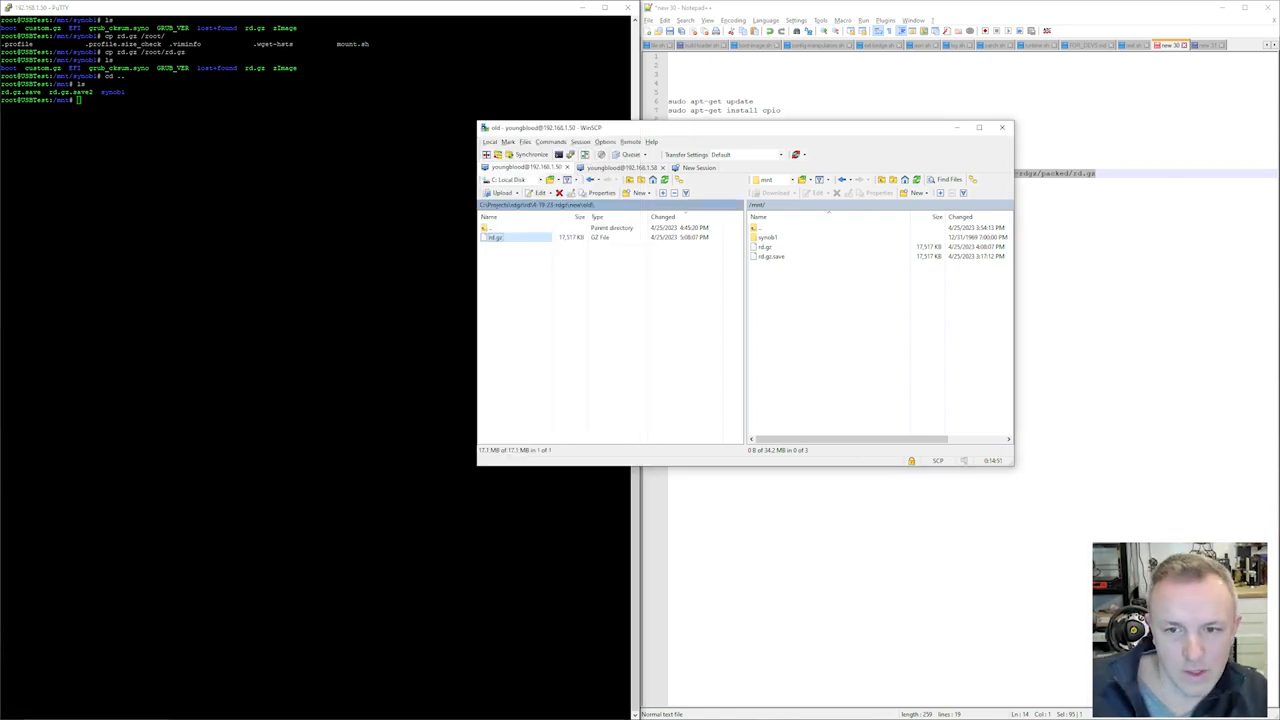
- Bring up WinSCP's local pane showing the folder with rd.gz
left_click(765, 247)
type("ls")
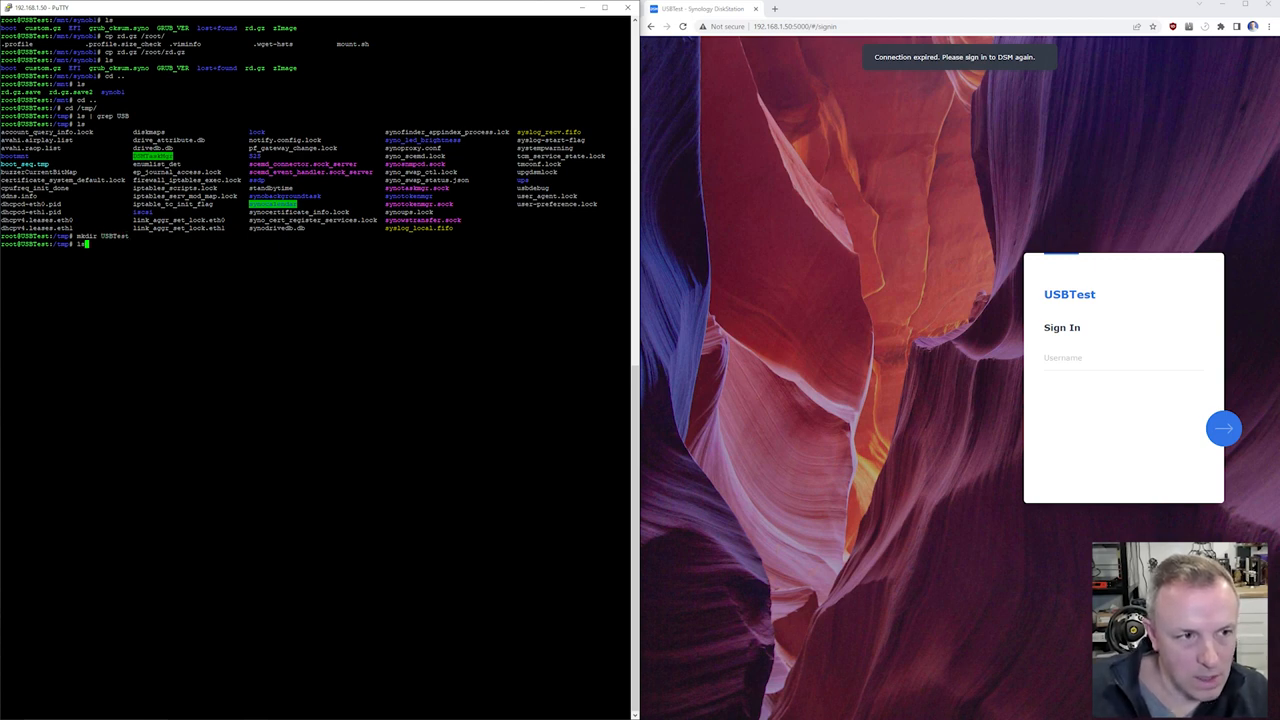
- Confirm USBTest exists in /tmp, make youngblood its owner, and list /tmp to verify
type("grep USBTest")
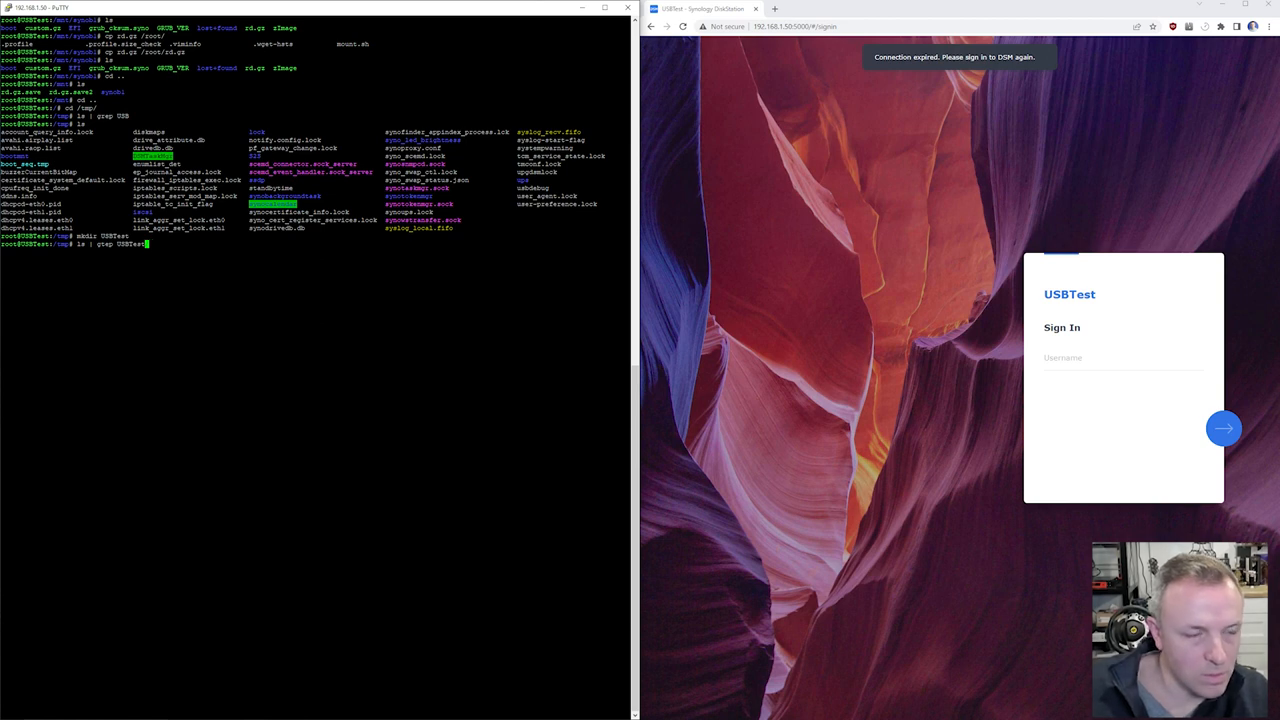
key("Return")
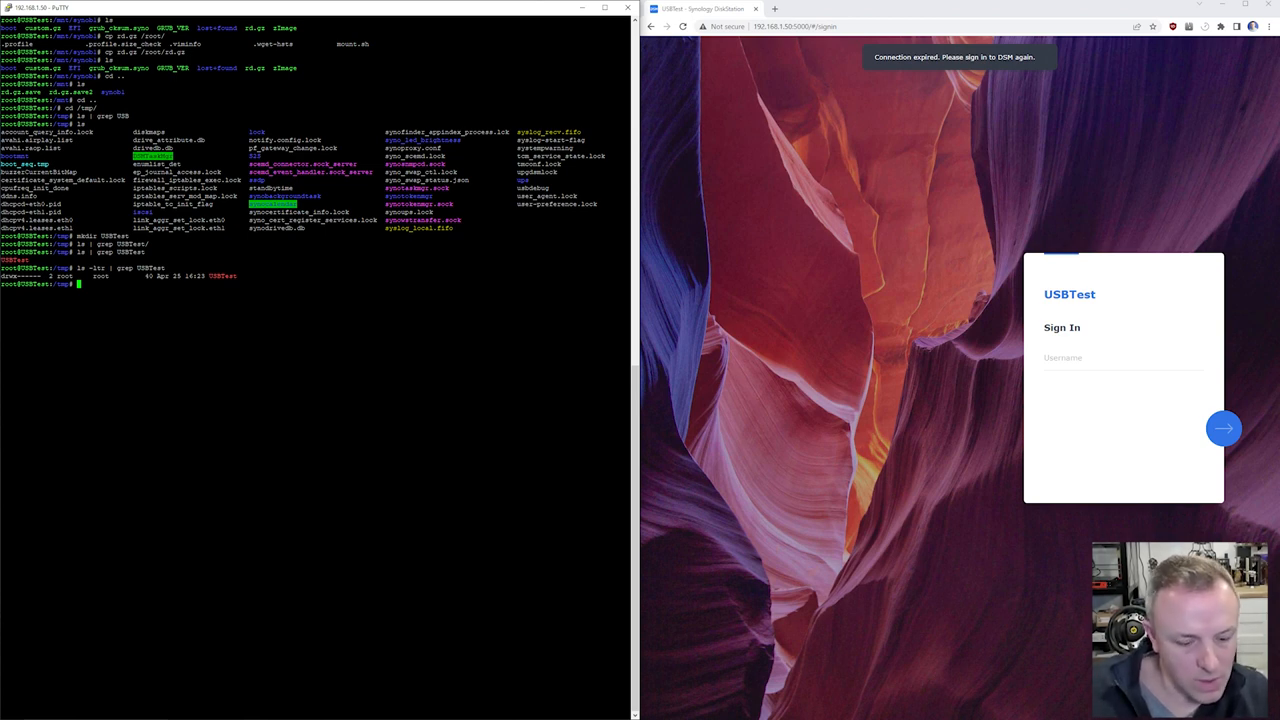
type("chown")
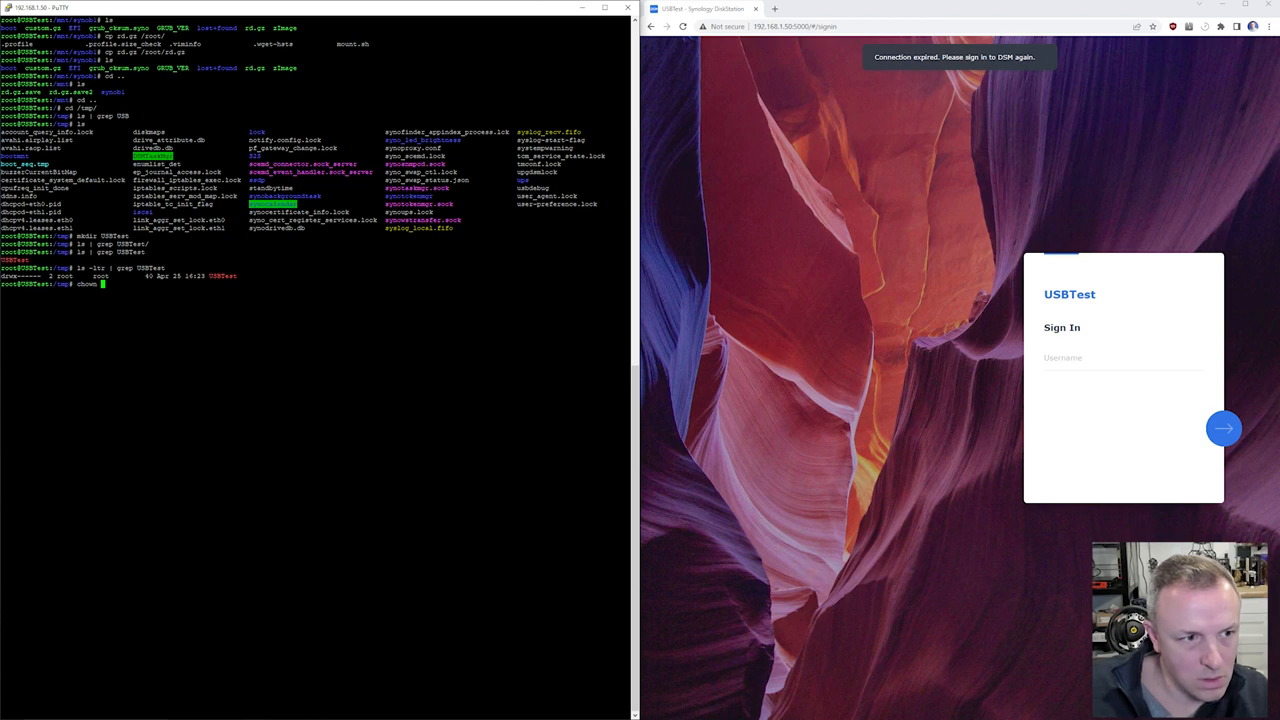
type("youngblood USBTest/")
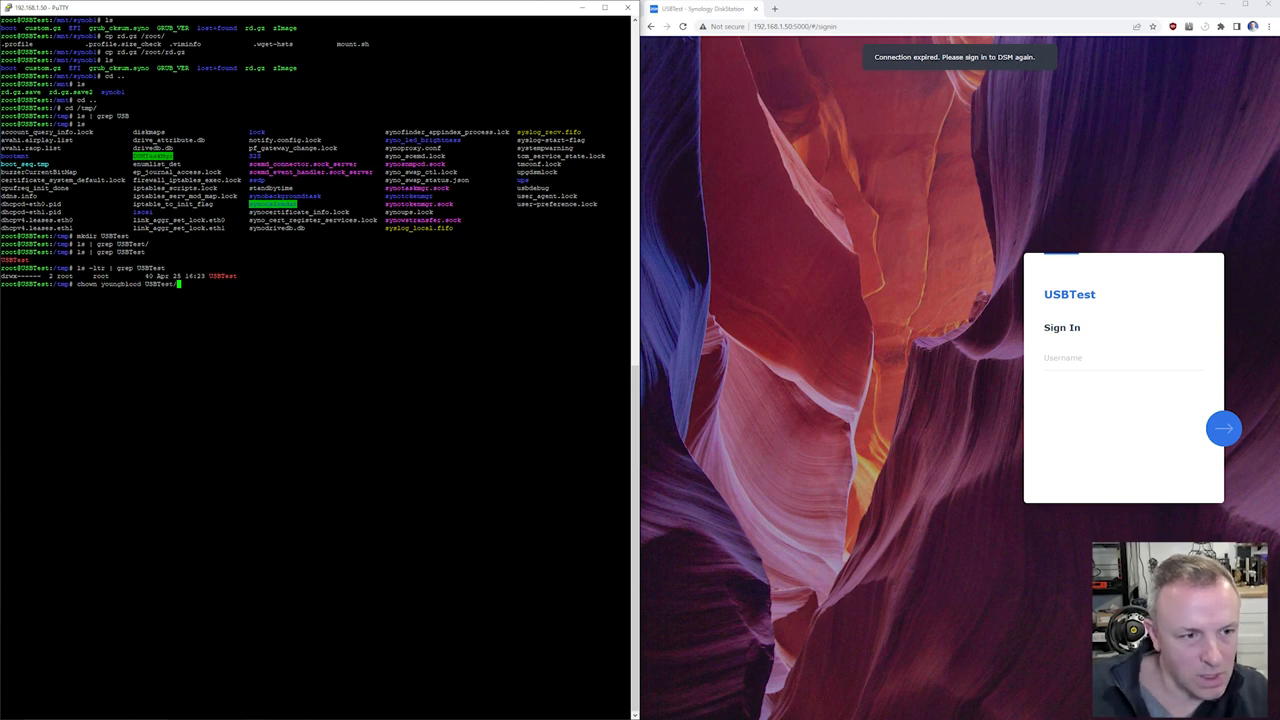
key("Return")
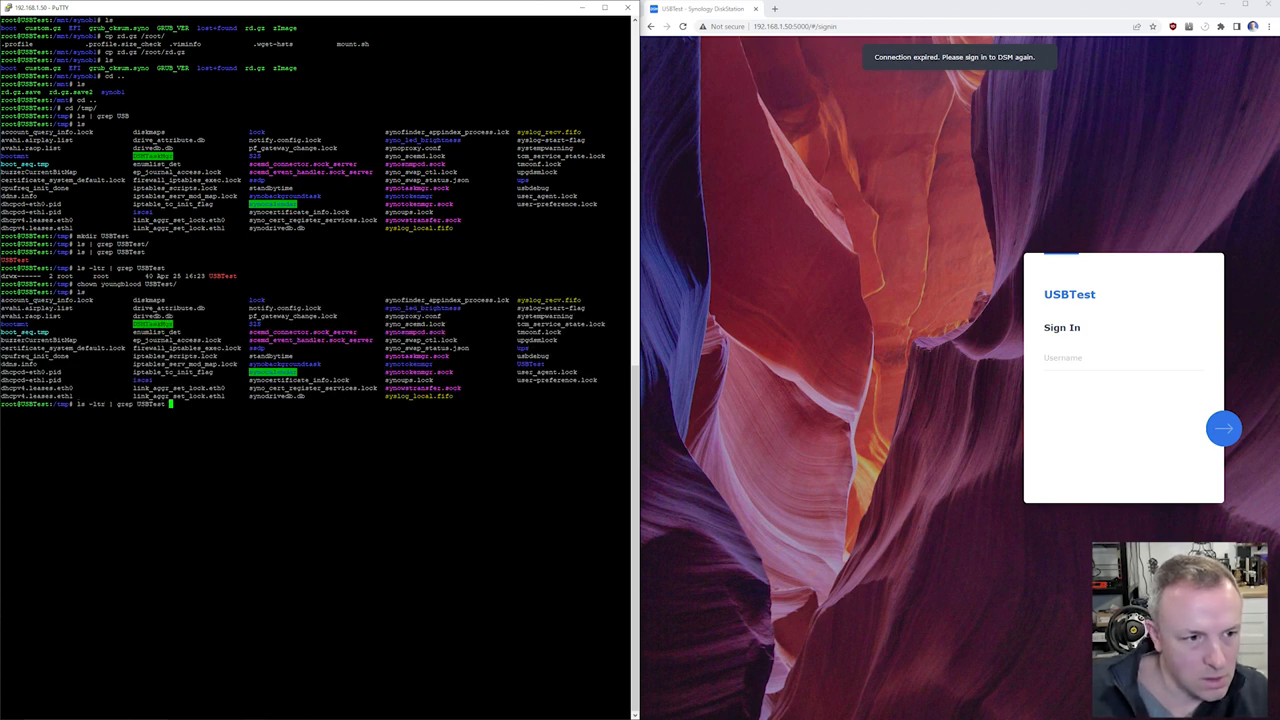
key("Return")
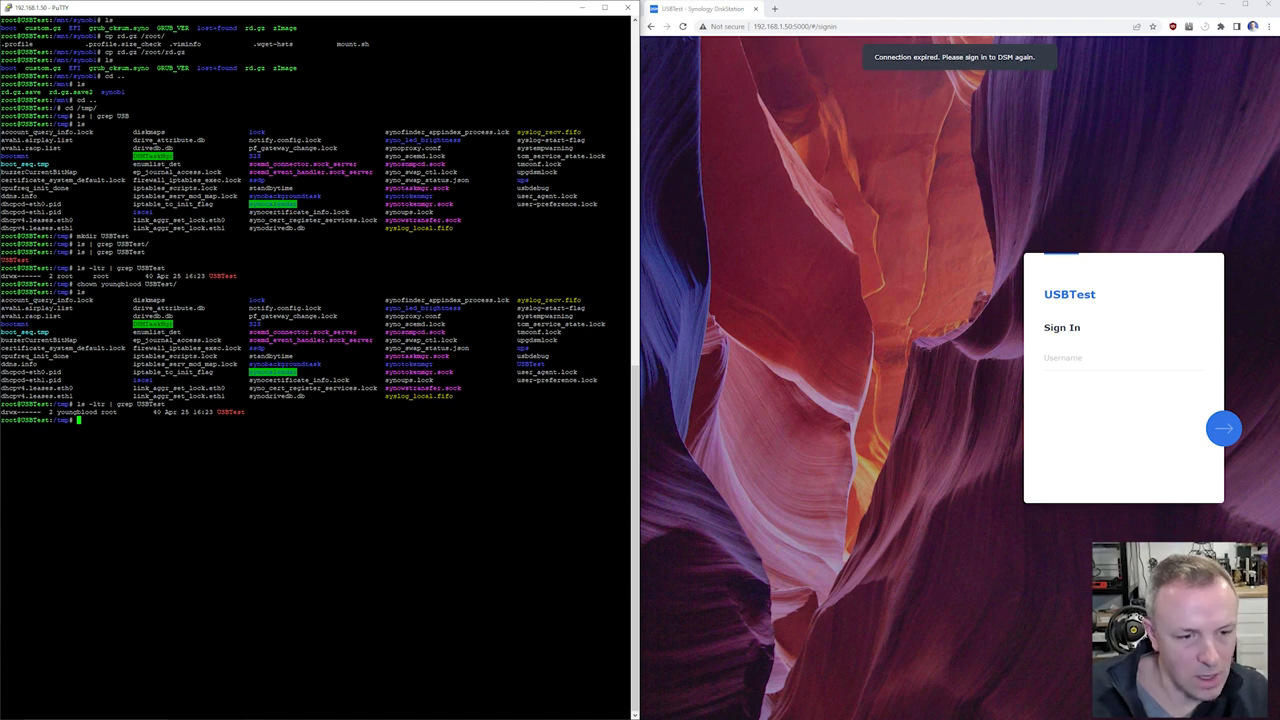
key("alt+tab")
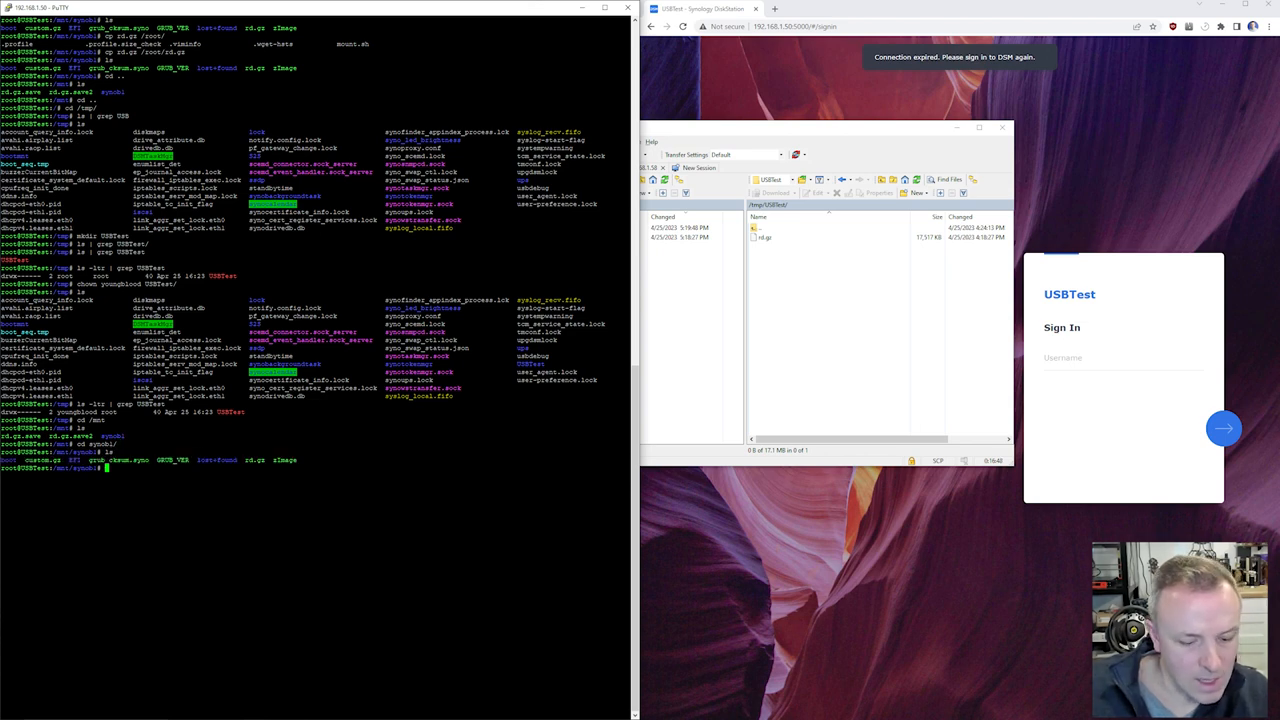
- Delete the original rd.gz and copy /tmp/USBTest/rd.gz onto the boot partition
type("rm rd.gz")
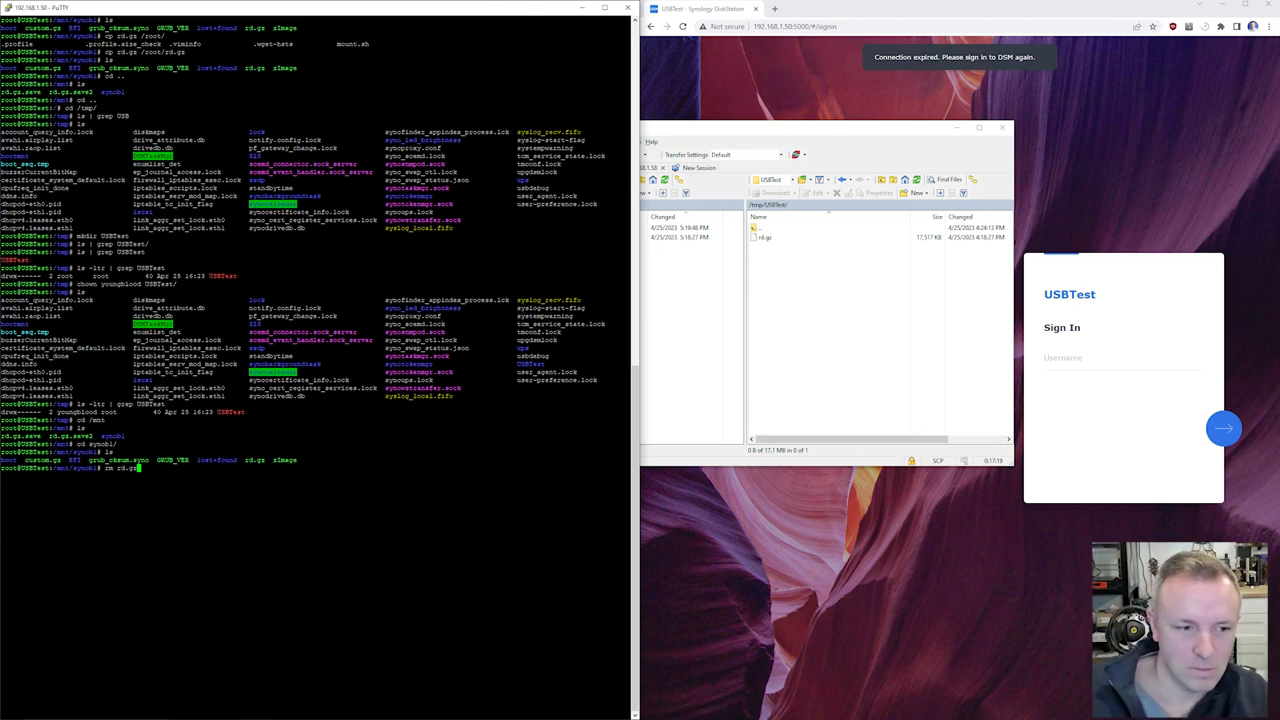
key("Return")
type("cp ")
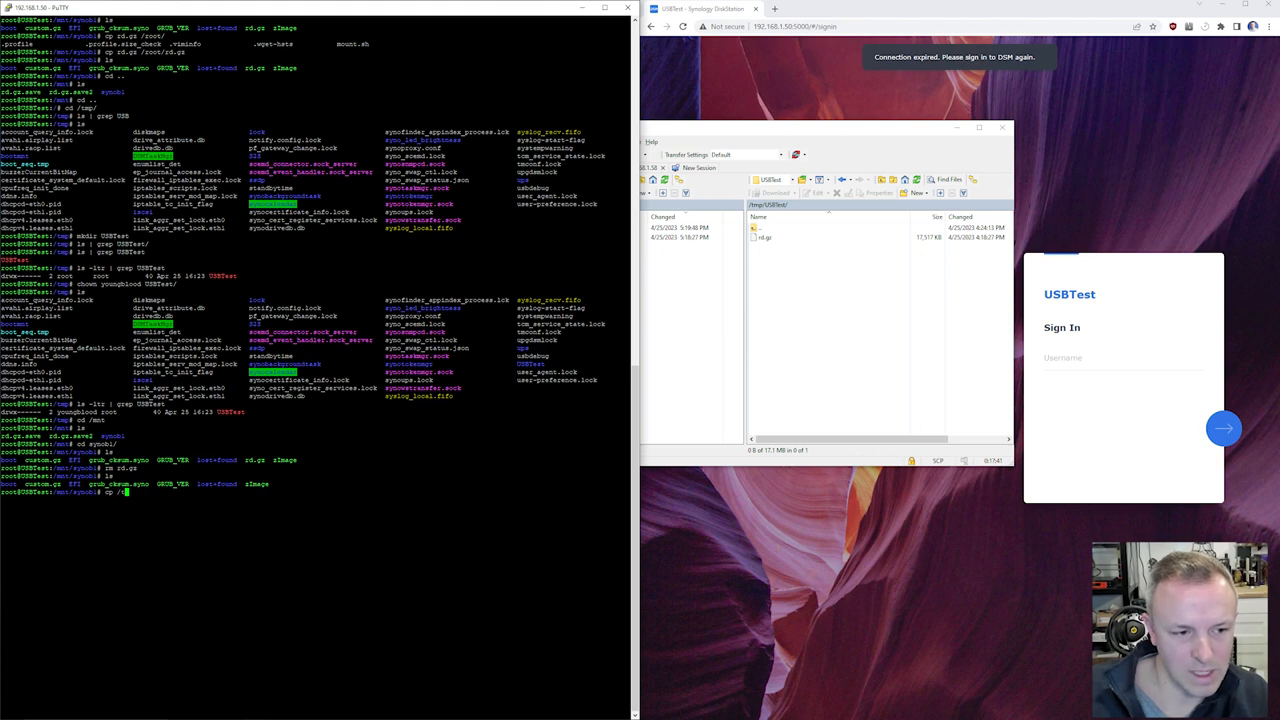
type("/tmp/USBTest/")
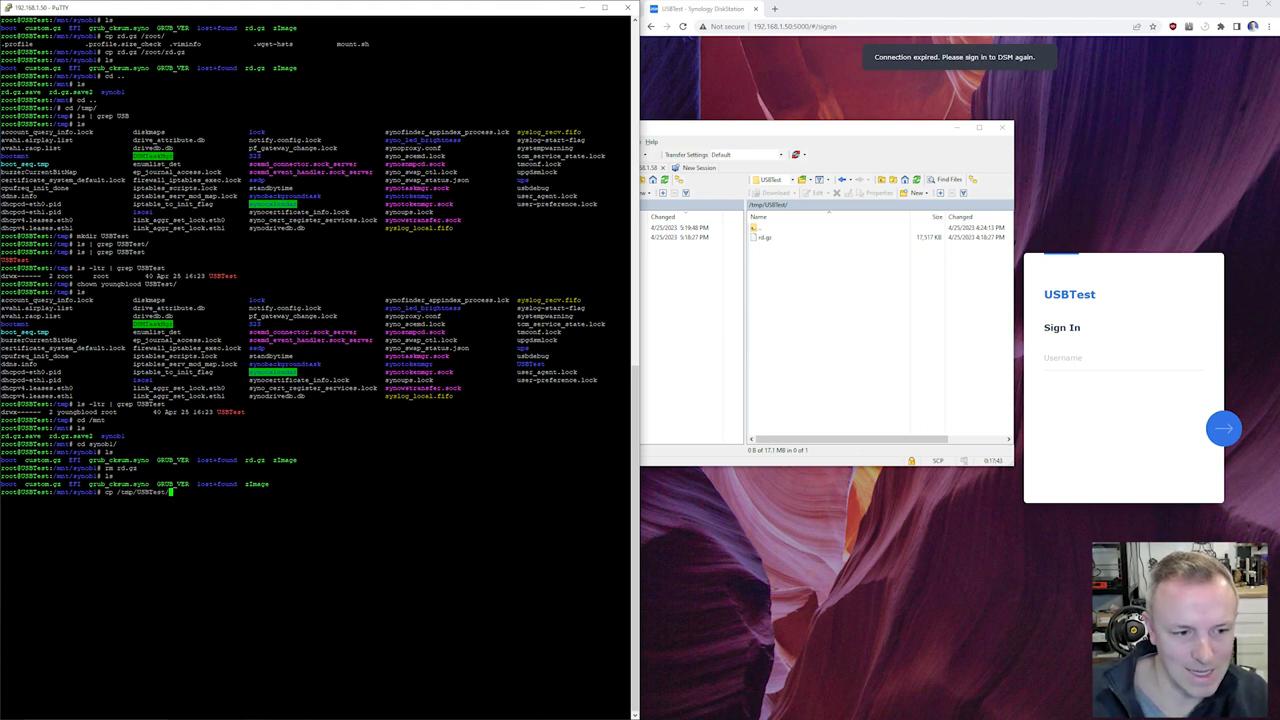
type("rd.gz rd.gz")
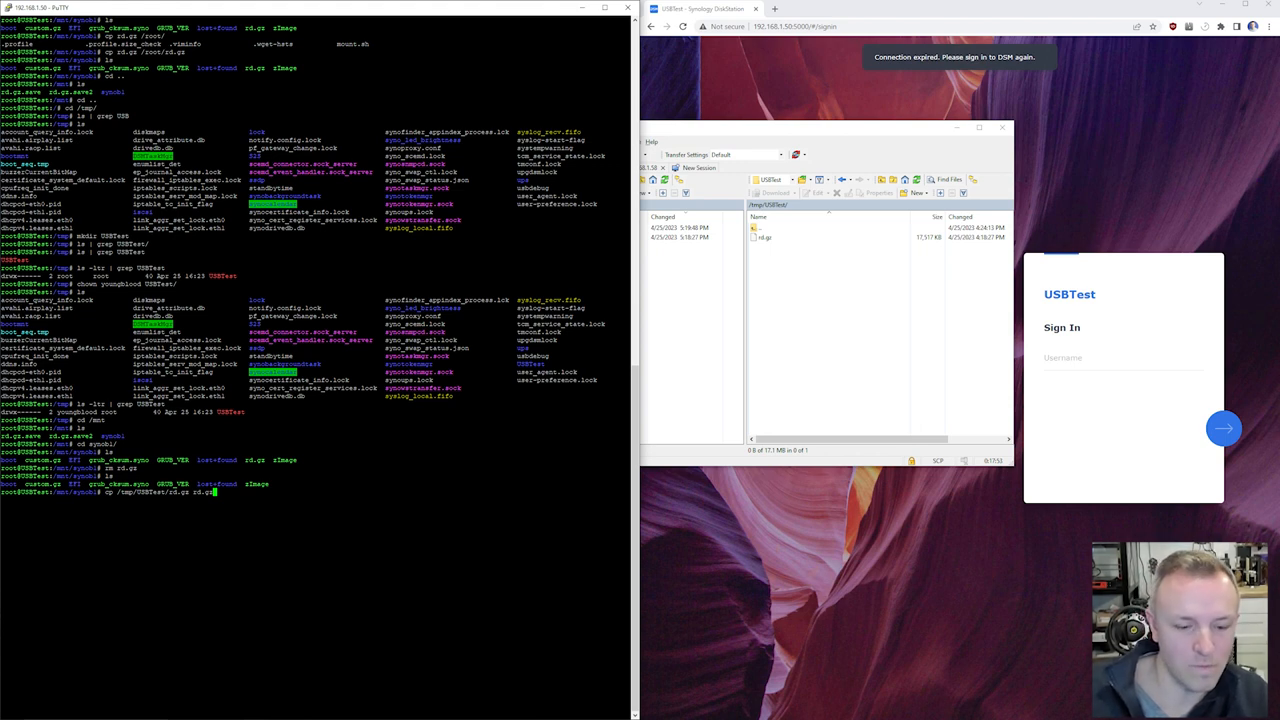
key("Return")
type("ls -ltr")
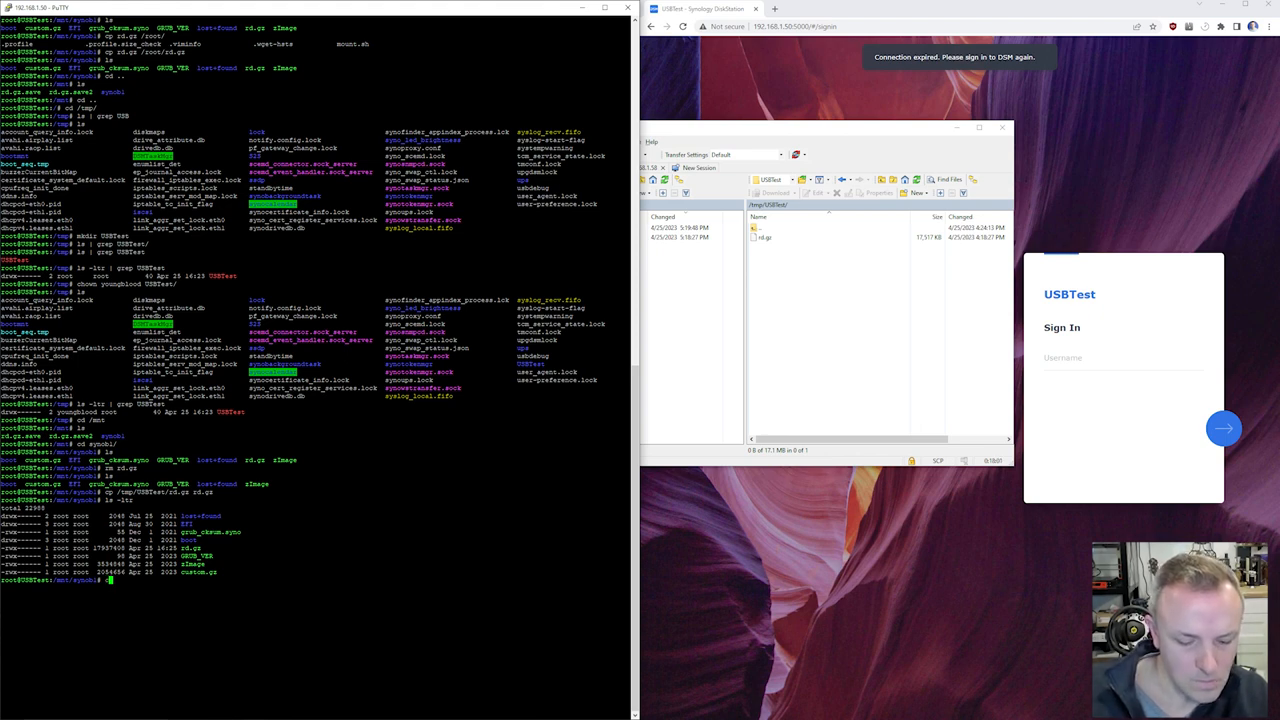
- Make root the owner of the new rd.gz on the boot partition
type("chown root")
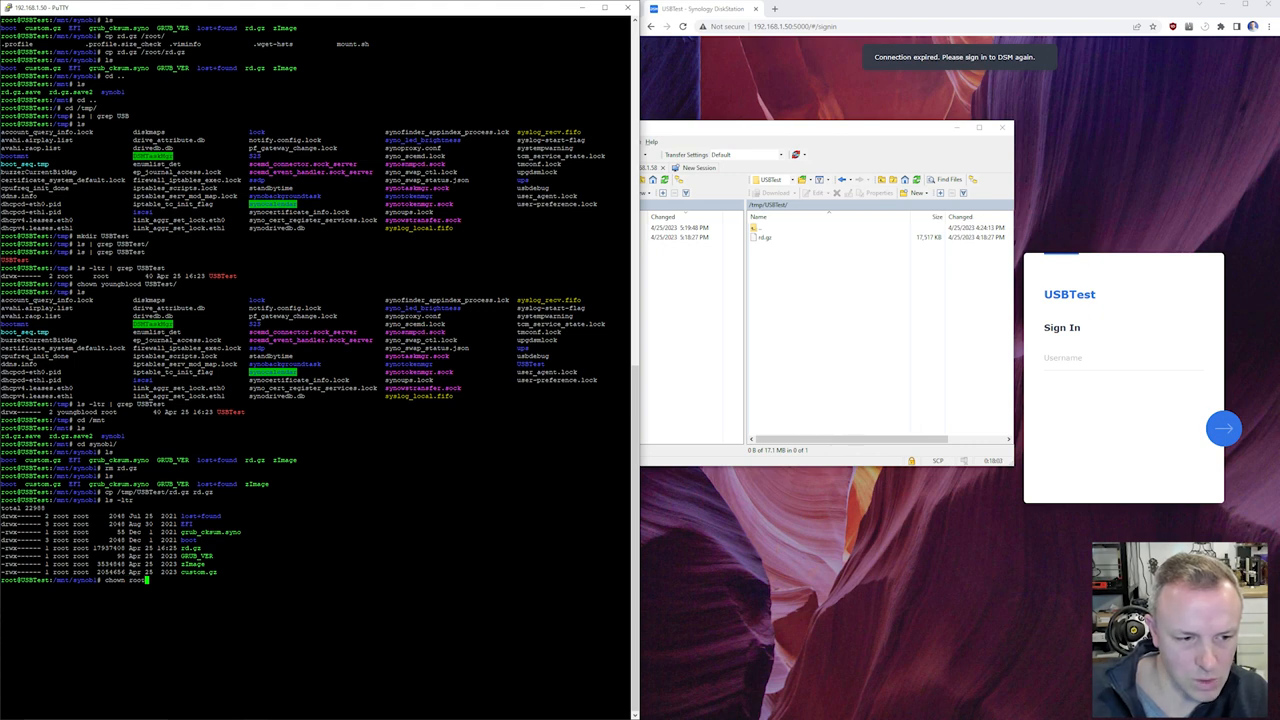
type("rd.gz")
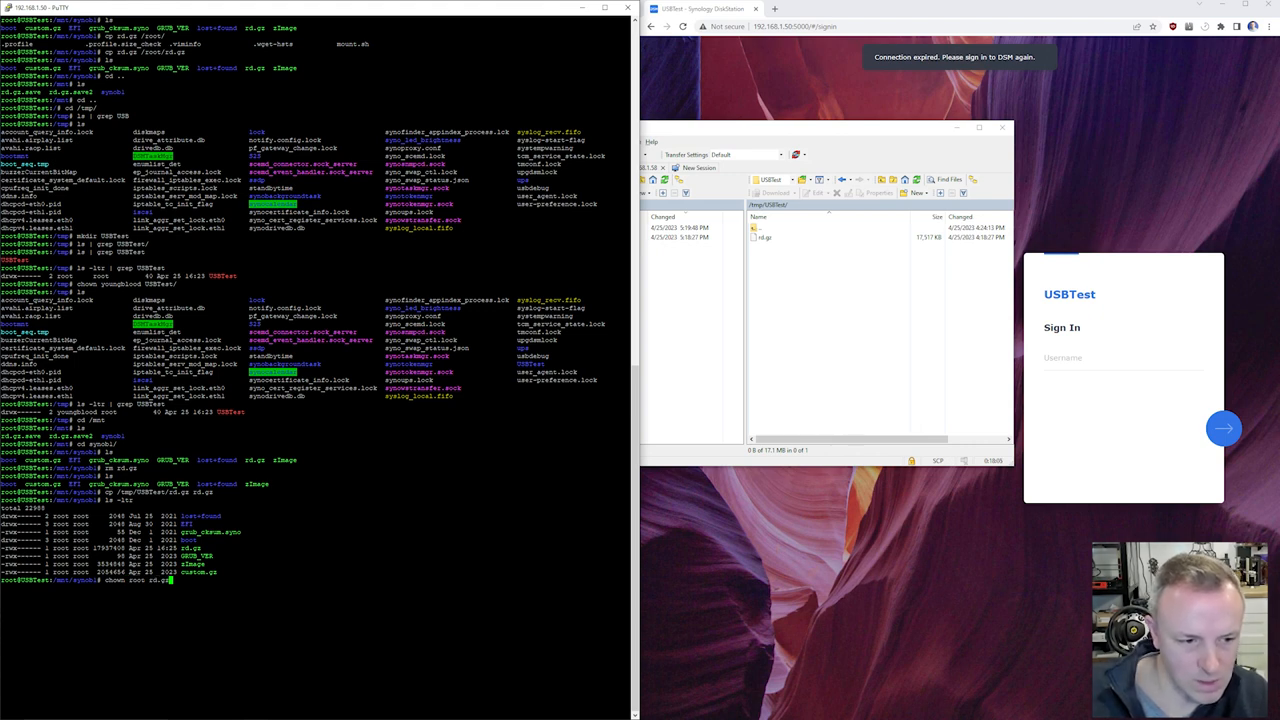
key("Return")
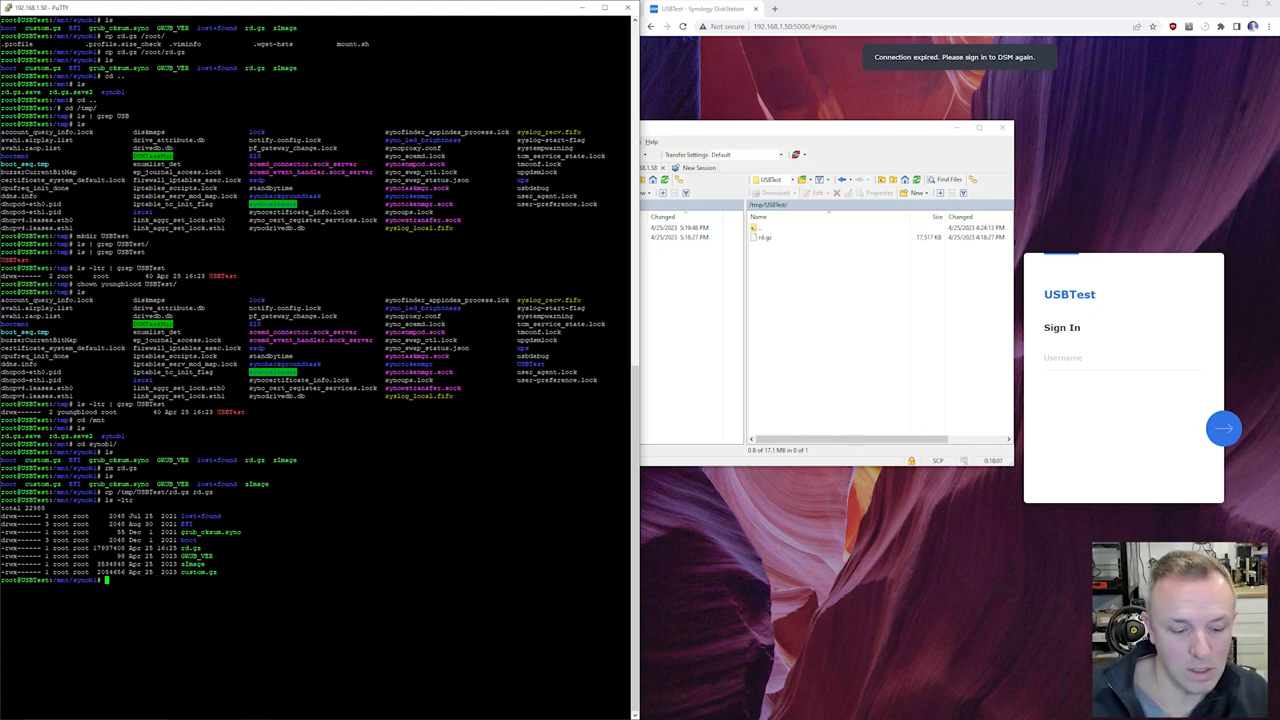
type("reboot")
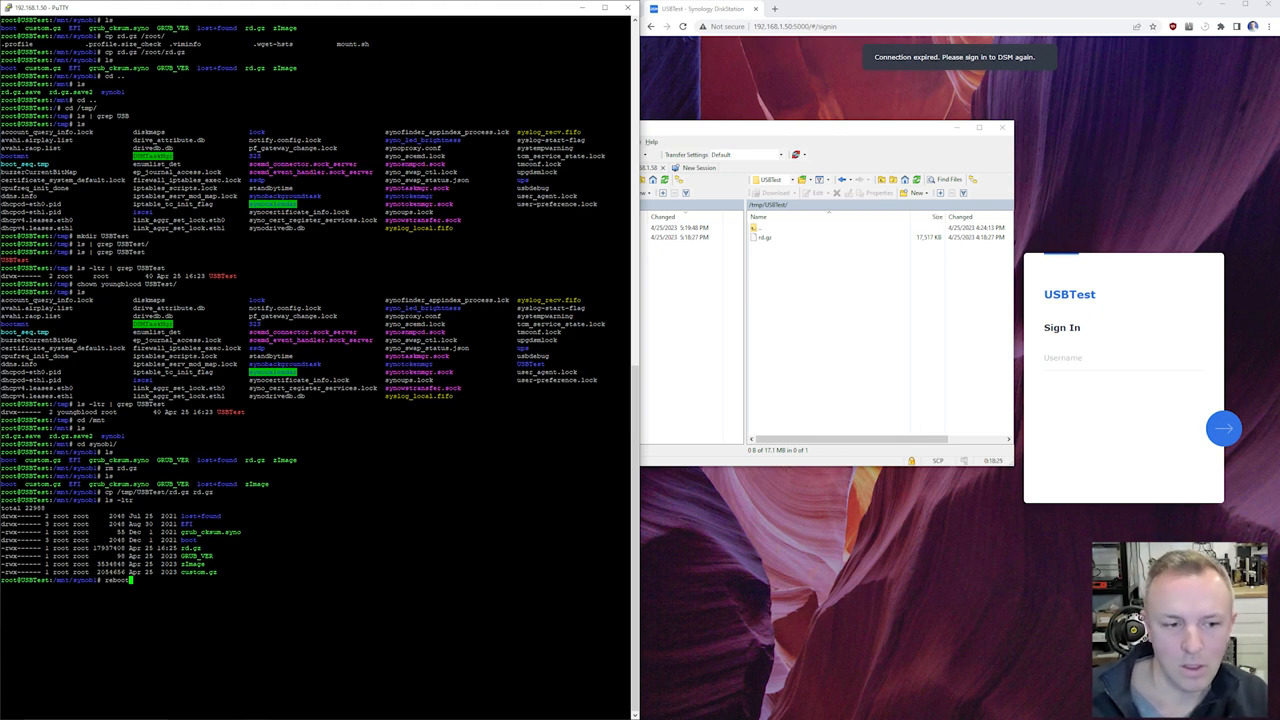
- Reboot the NAS and dismiss the connection-lost error dialog
key("Return")
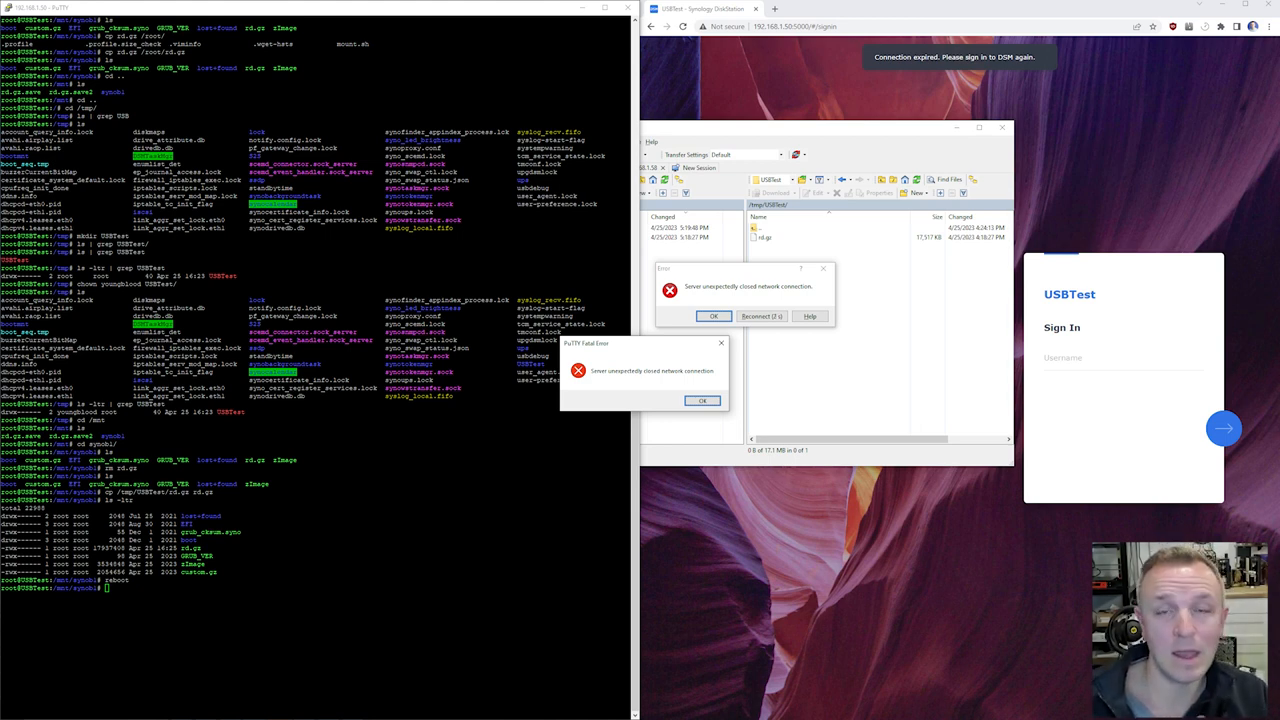
left_click(774, 316)
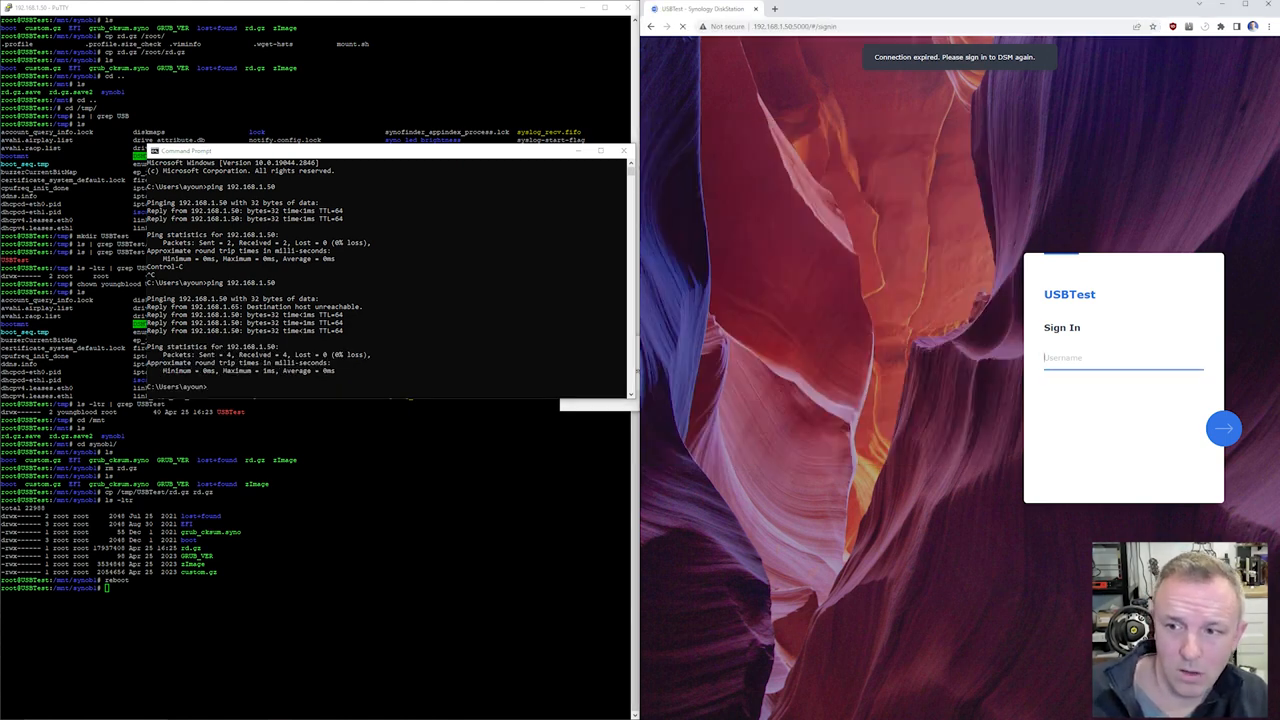
- Submit the DSM username and move to the password field to sign in
left_click(1223, 428)
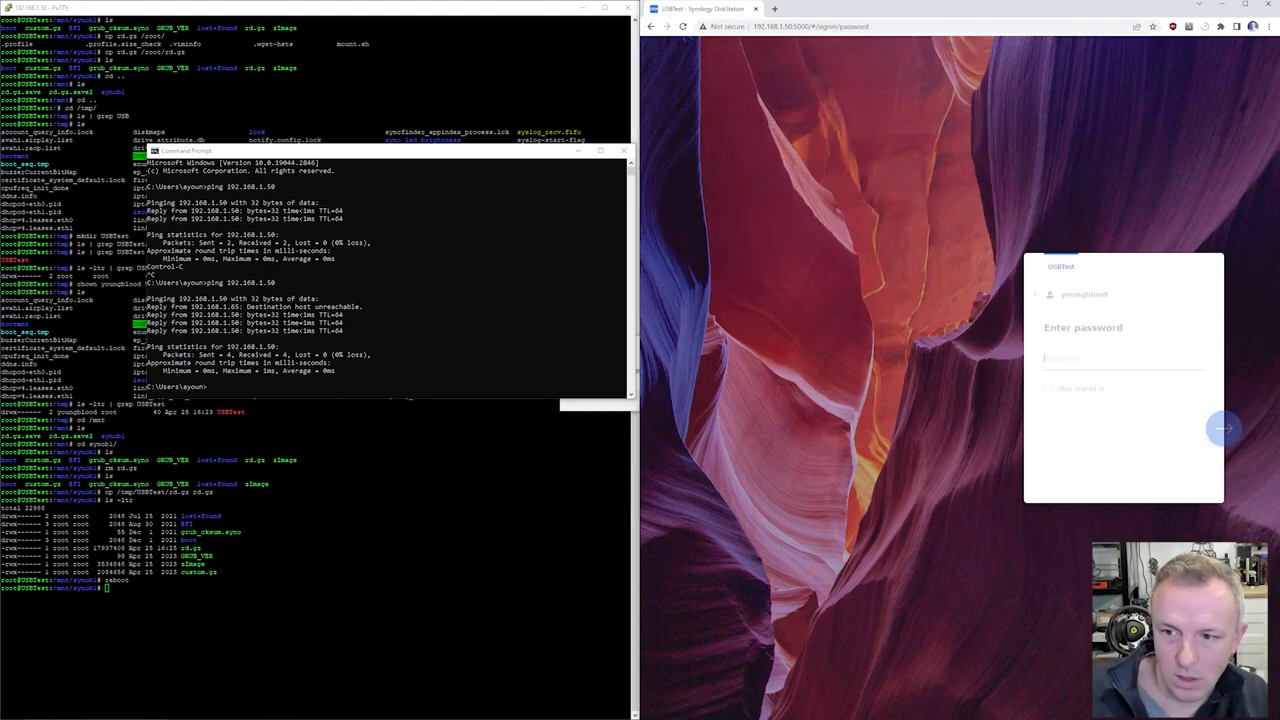
left_click(1224, 428)
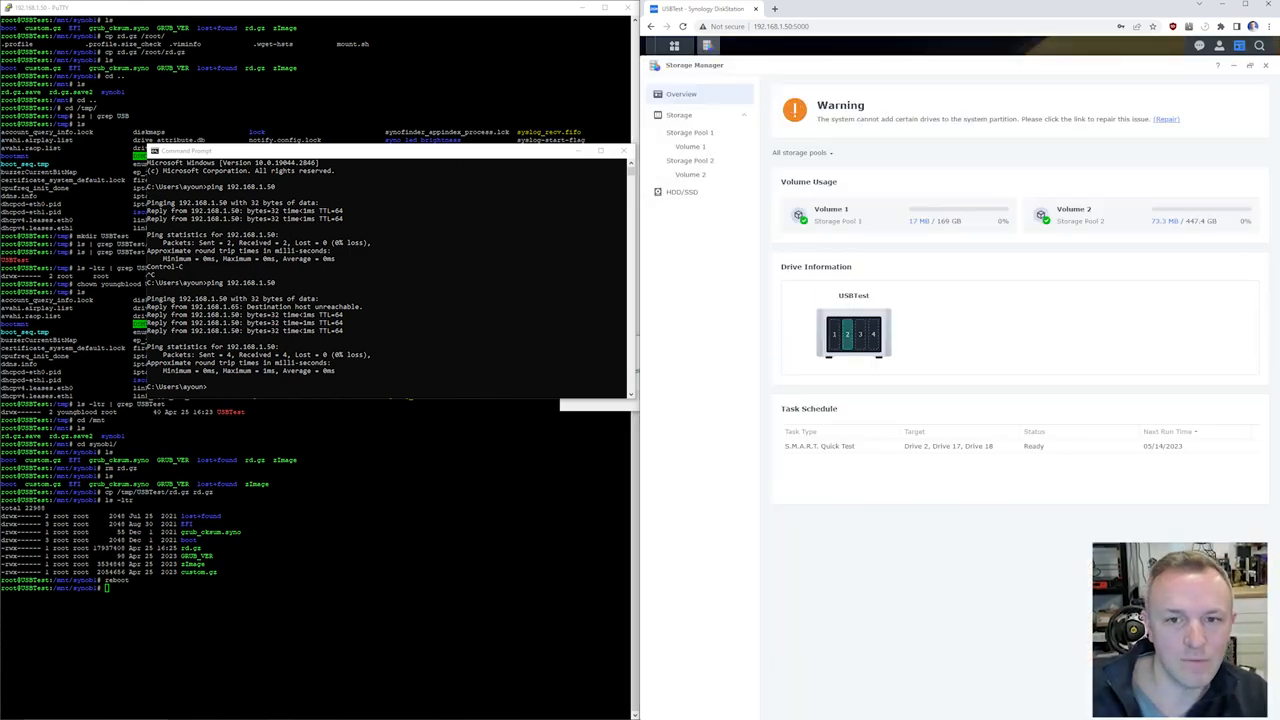
- Review Storage Pool and HDD/SSD, then confirm Repair for the failed system partitions
left_click(679, 114)
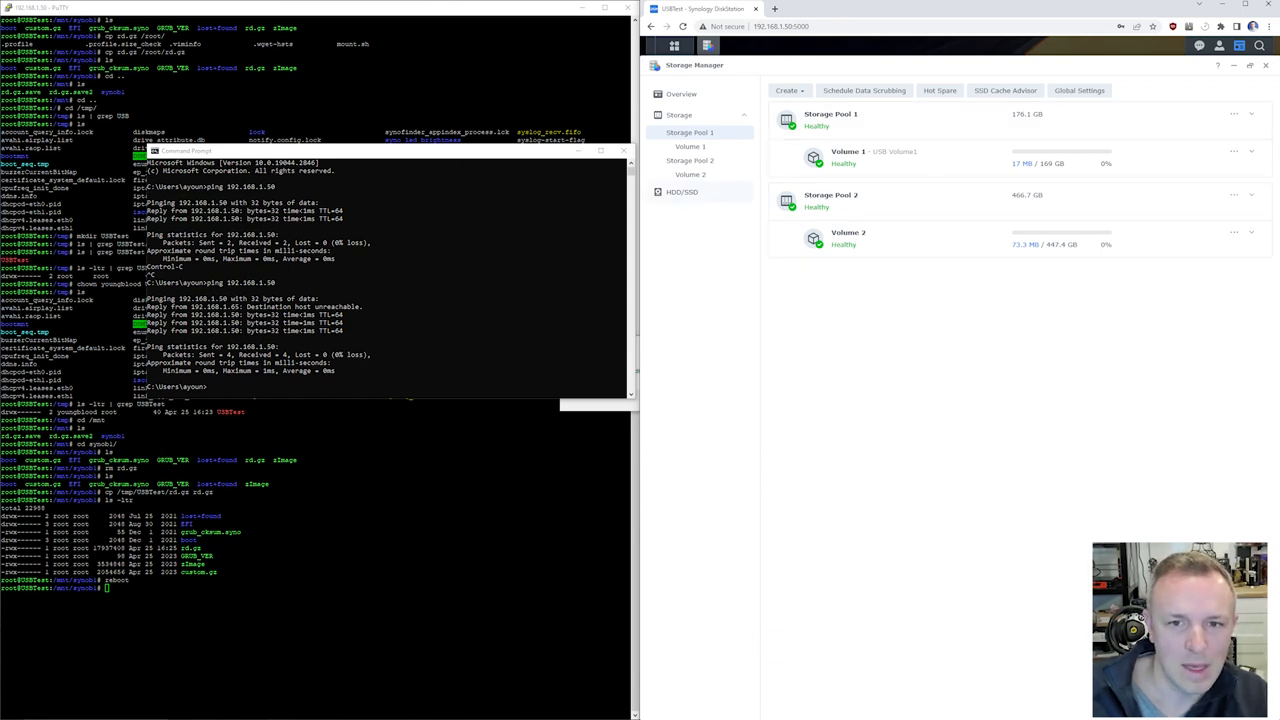
left_click(681, 191)
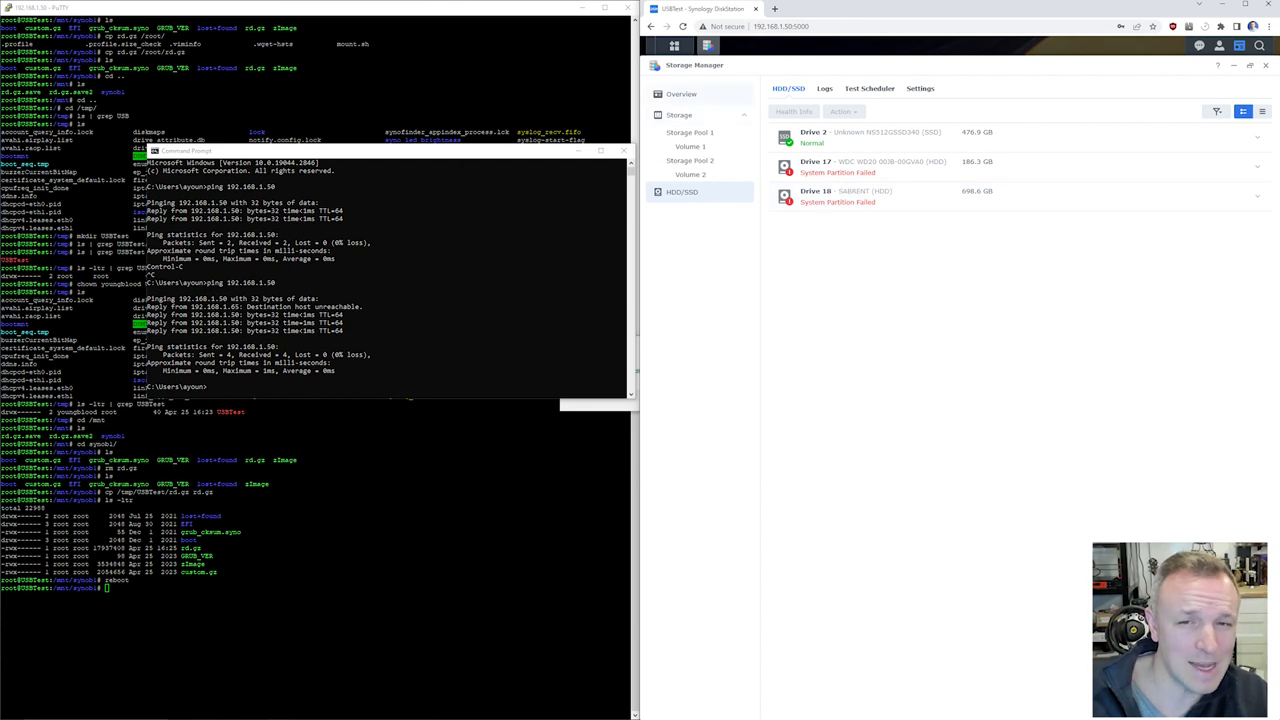
left_click(681, 93)
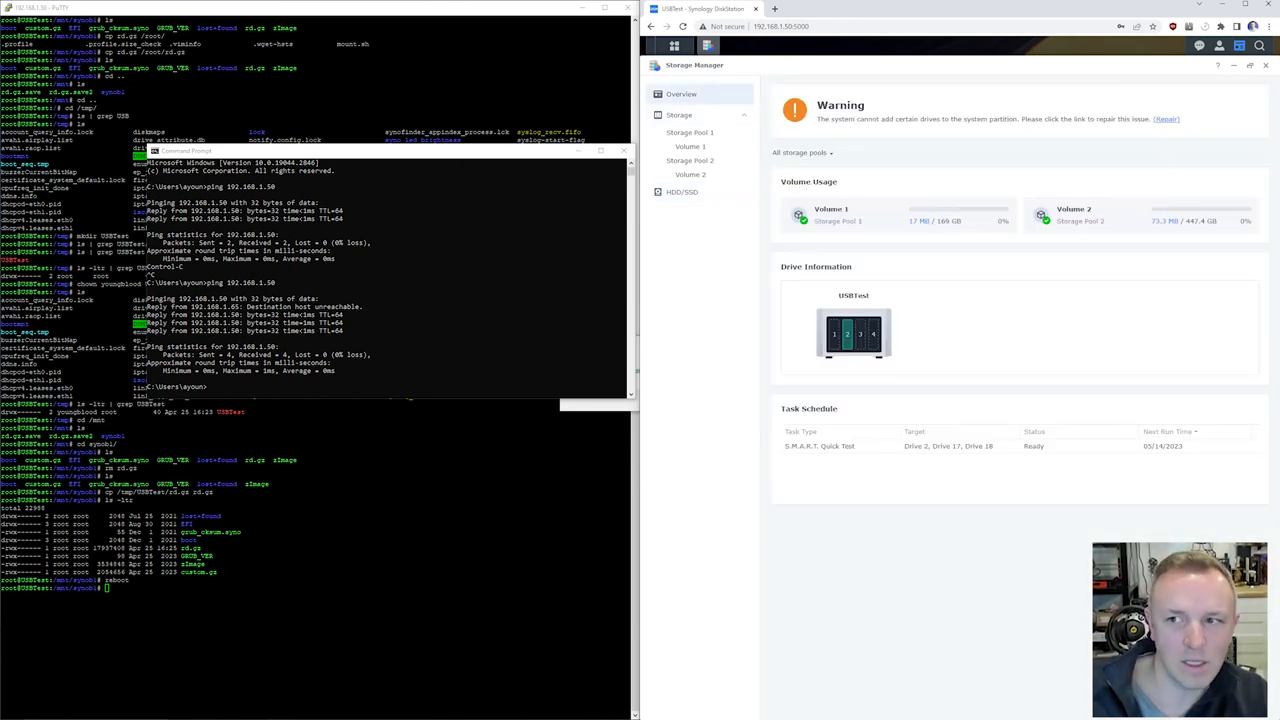
left_click(1166, 118)
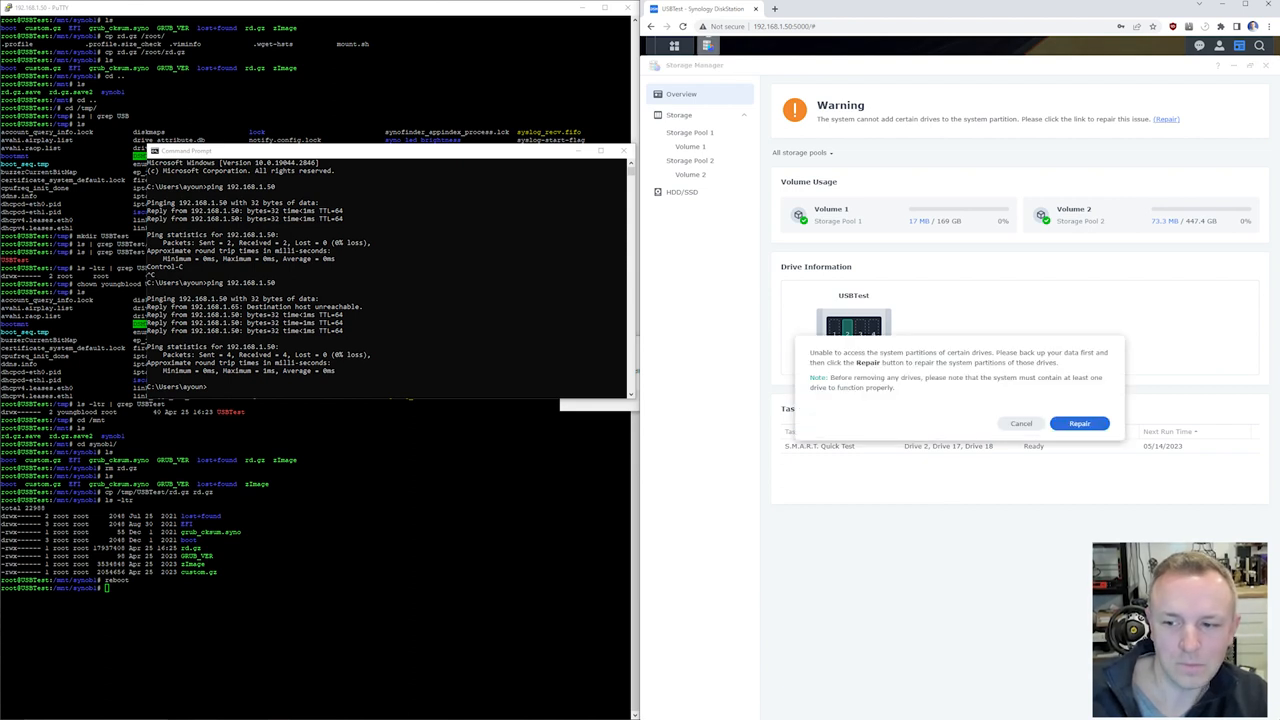
left_click(1079, 423)
type("cat ")
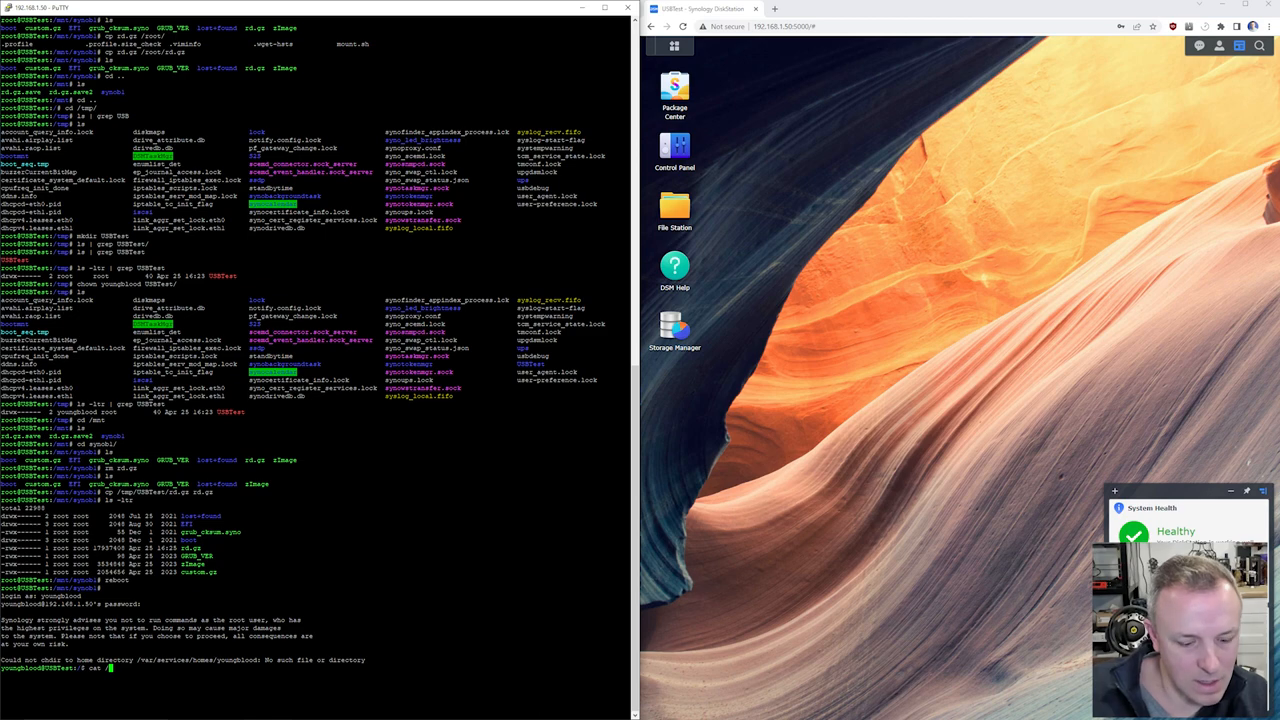
- Grep /etc.defaults/synoinfo.conf for 'adam' to check the adampowerconfig value
type("/etc.defaults/synoinfo.conf | grep ad")
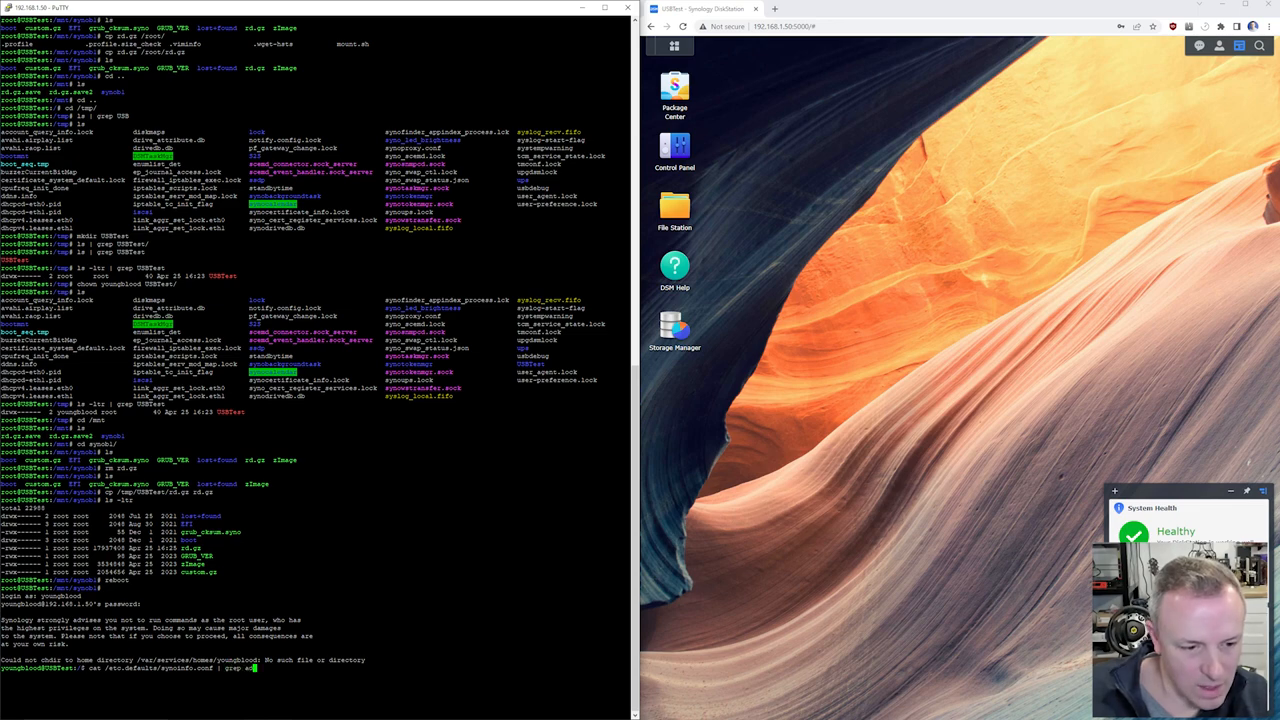
key("Return")
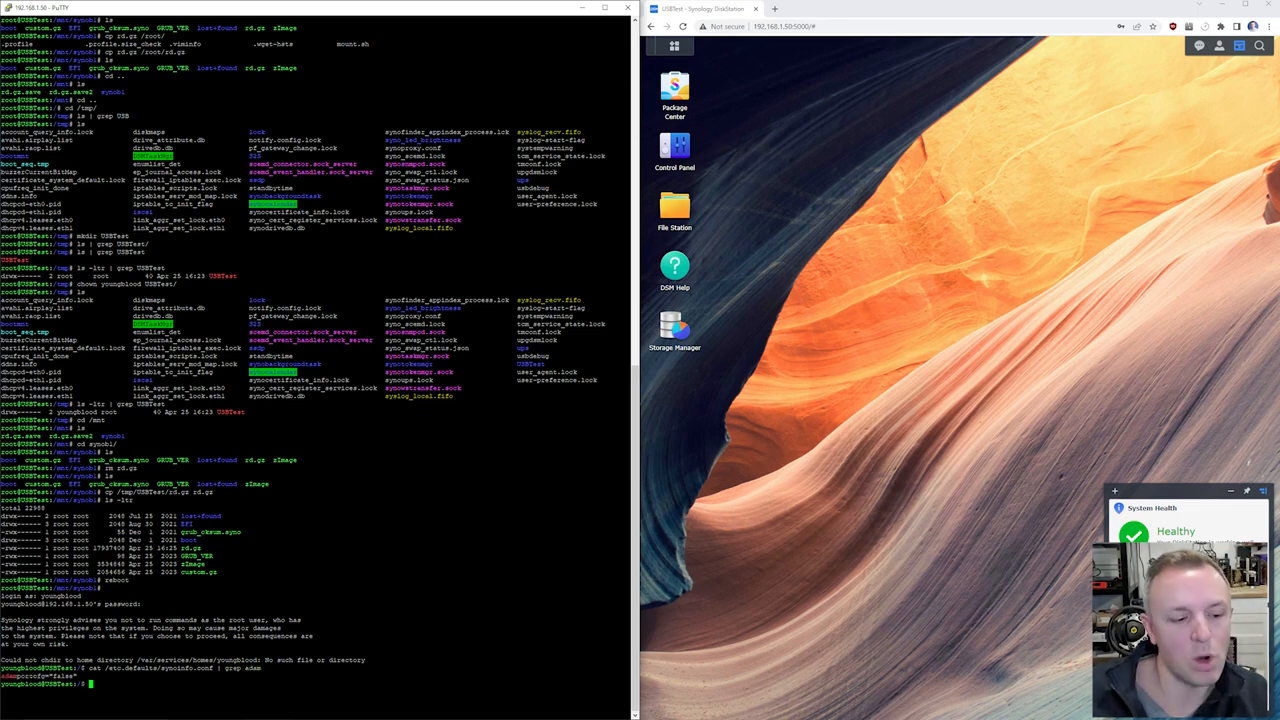